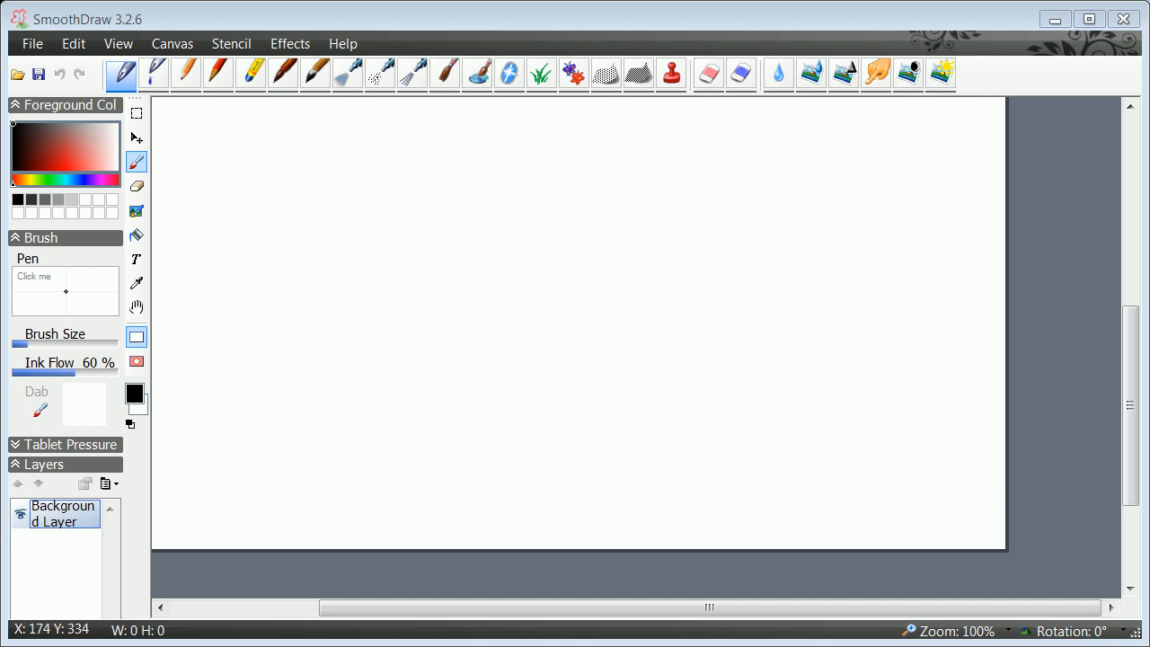
mouse_move(169, 307)
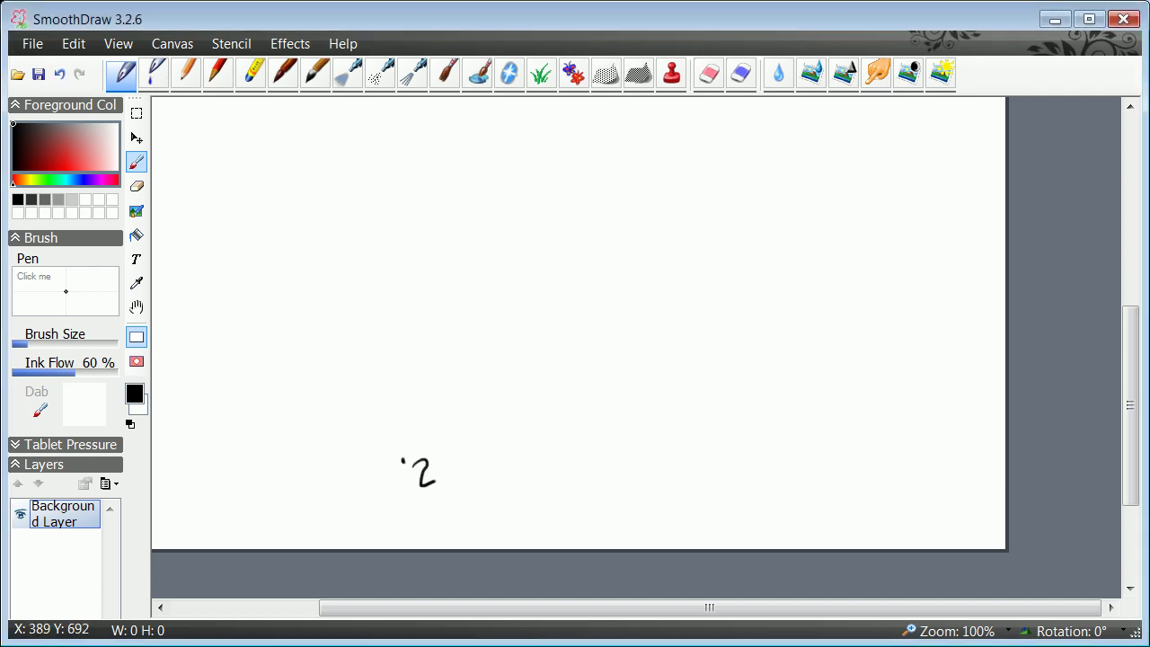
Handwrite '1280x720' in black with the Pen brush across three strokes.
drag(435, 463, 489, 463)
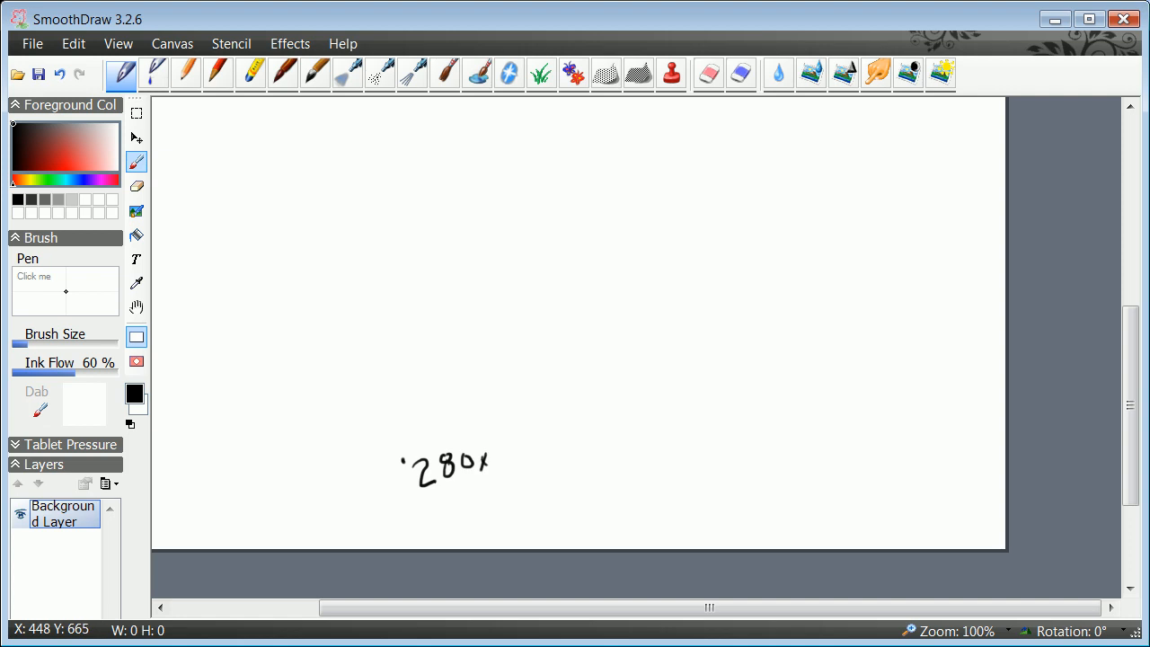
drag(492, 465, 544, 453)
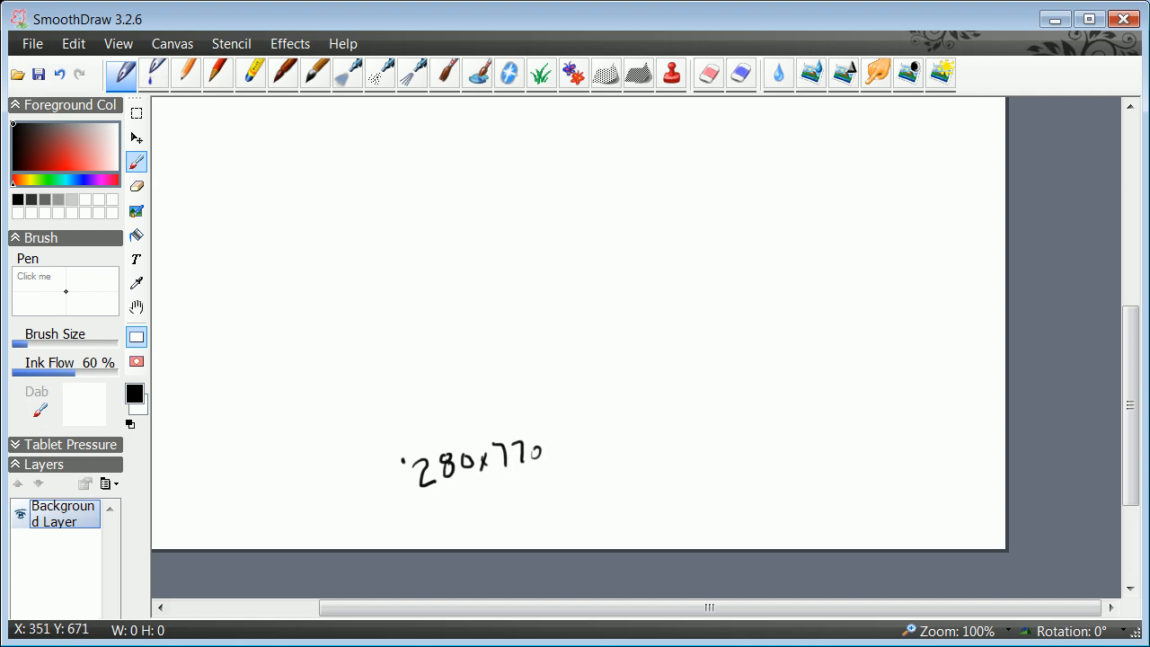
drag(413, 445, 409, 485)
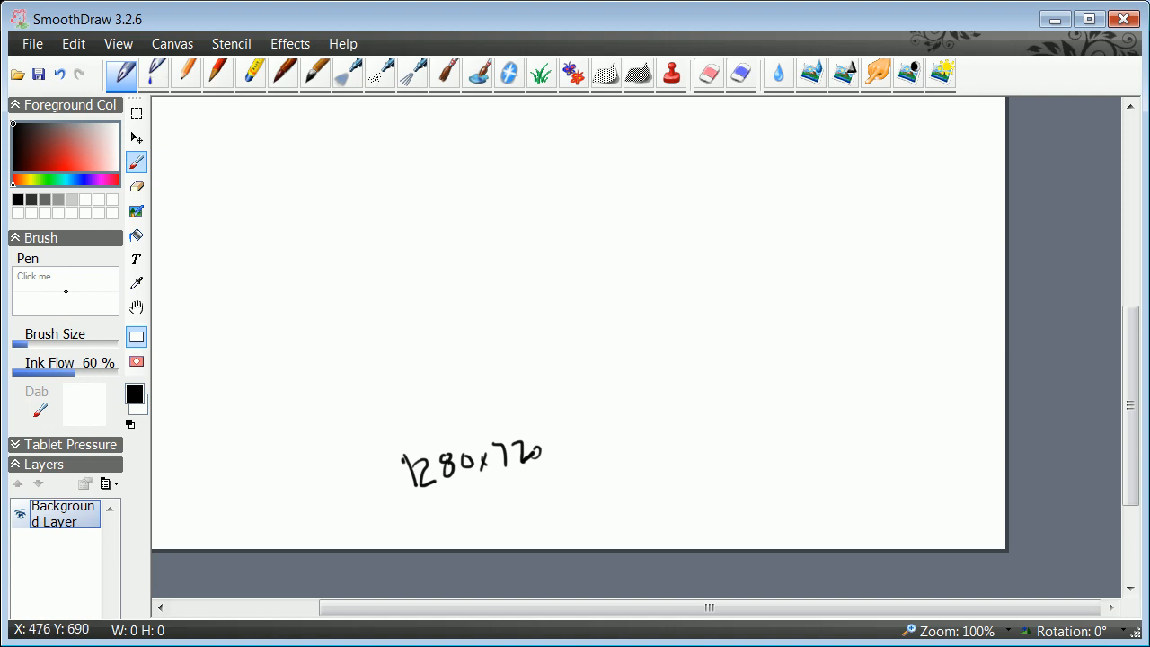
mouse_move(228, 541)
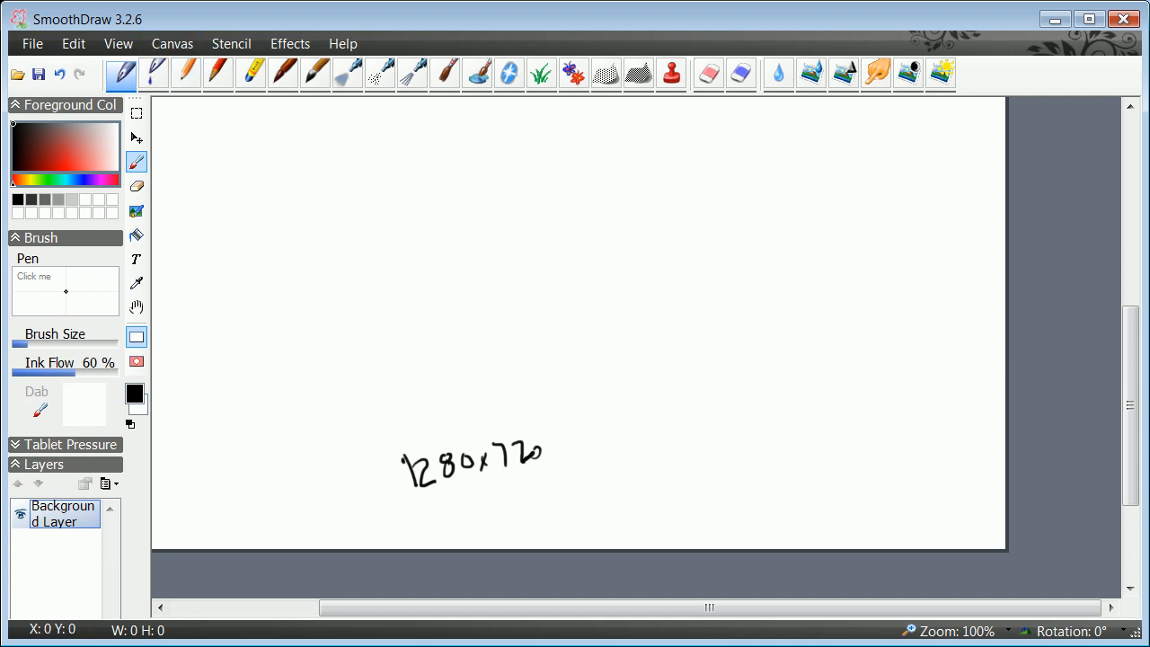
Set white as the drawing colour and black as second colour, then open Canvas > Resize.
click(65, 148)
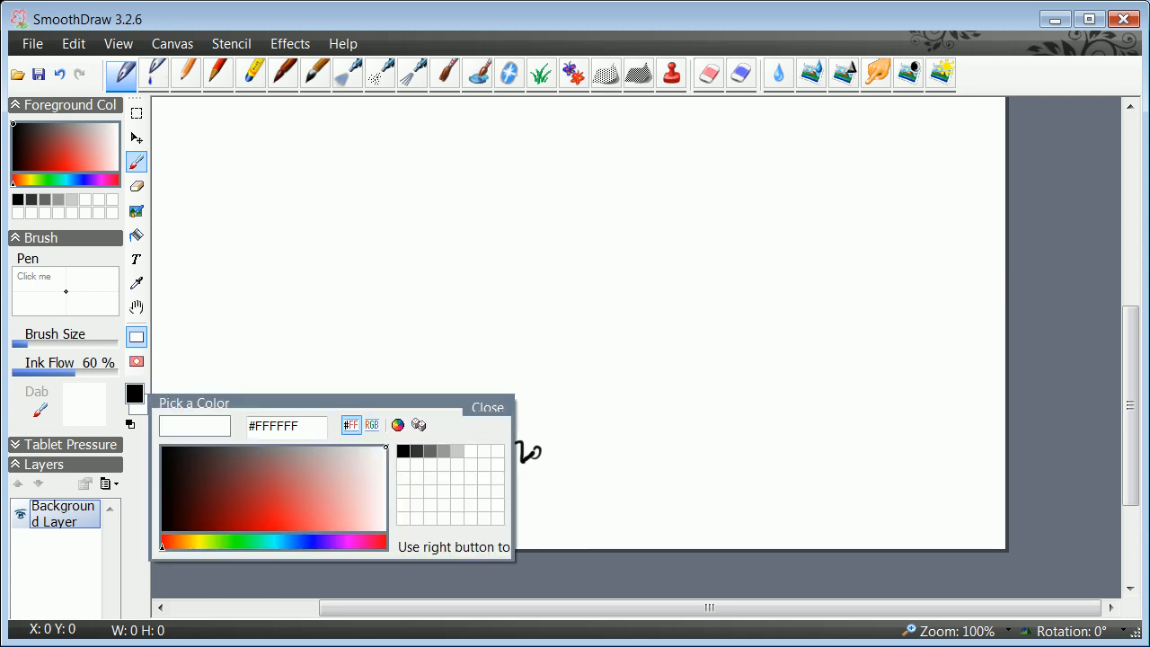
click(163, 447)
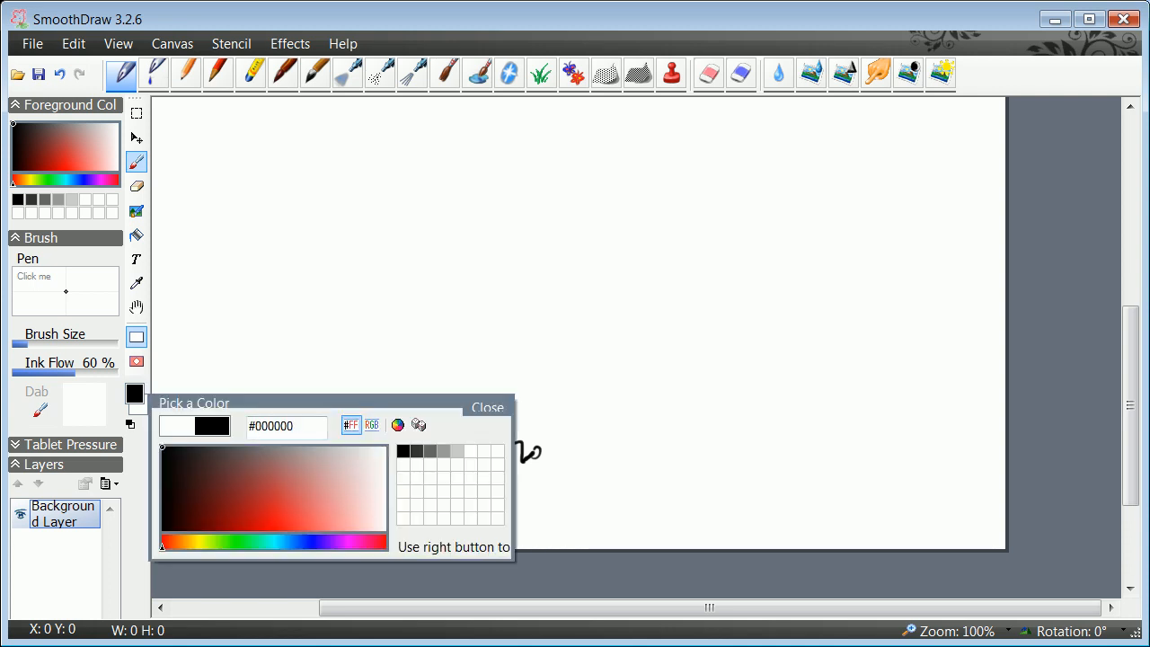
click(487, 407)
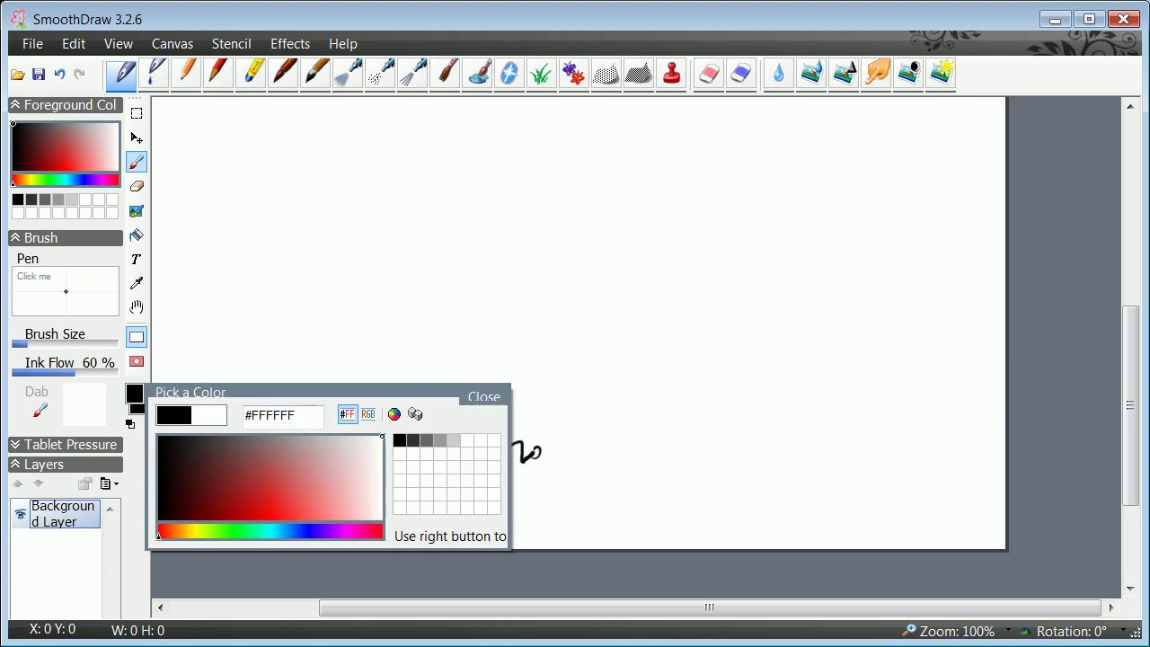
click(484, 396)
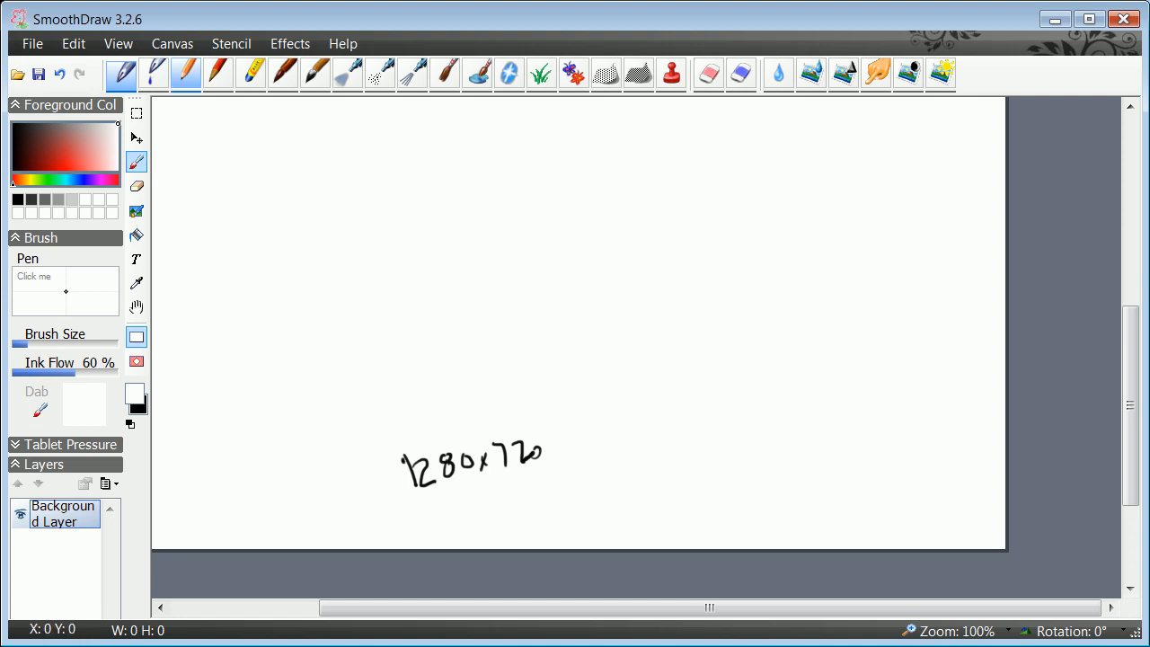
click(171, 43)
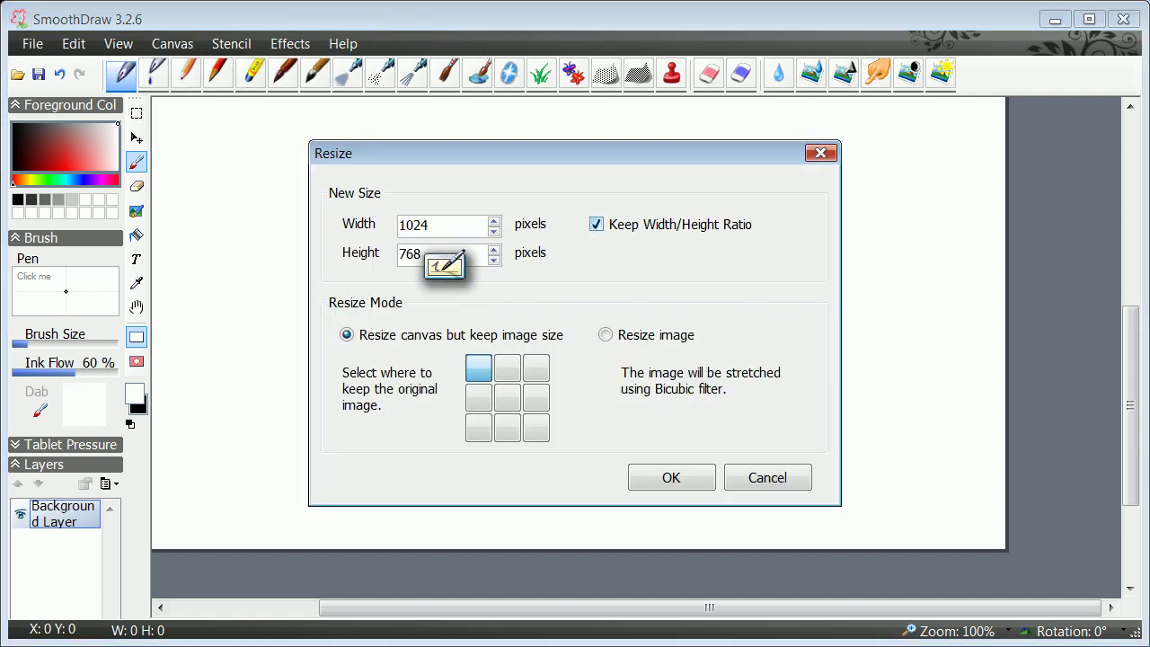
Uncheck Keep Width/Height Ratio and start a new picture, triggering the save prompt.
click(596, 224)
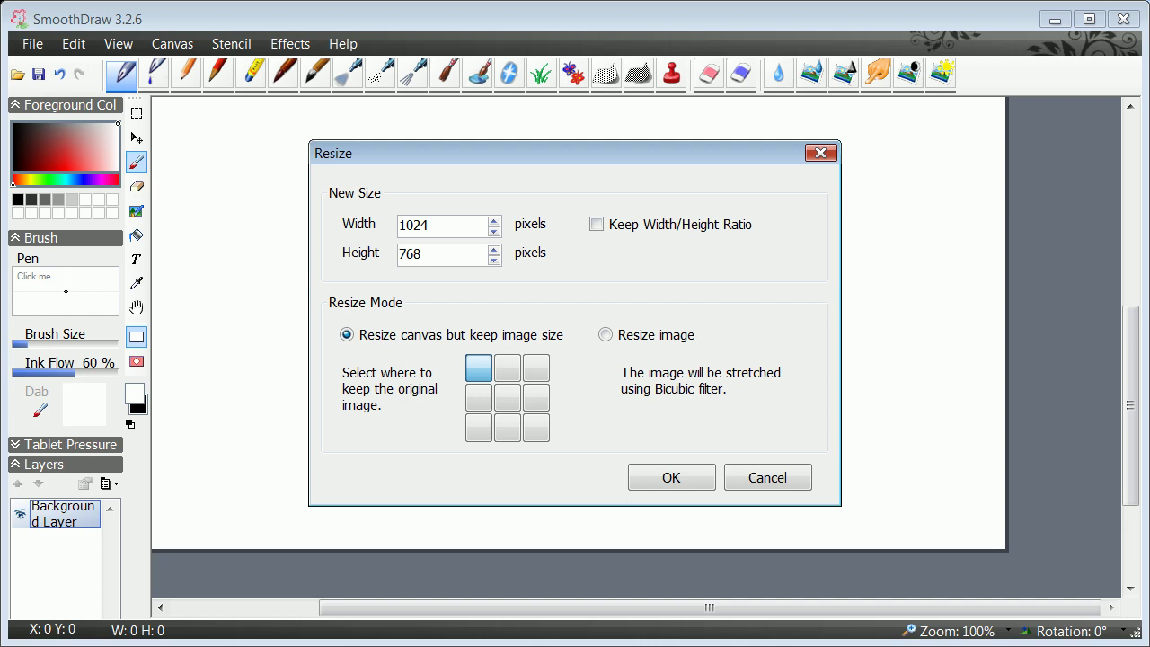
click(671, 477)
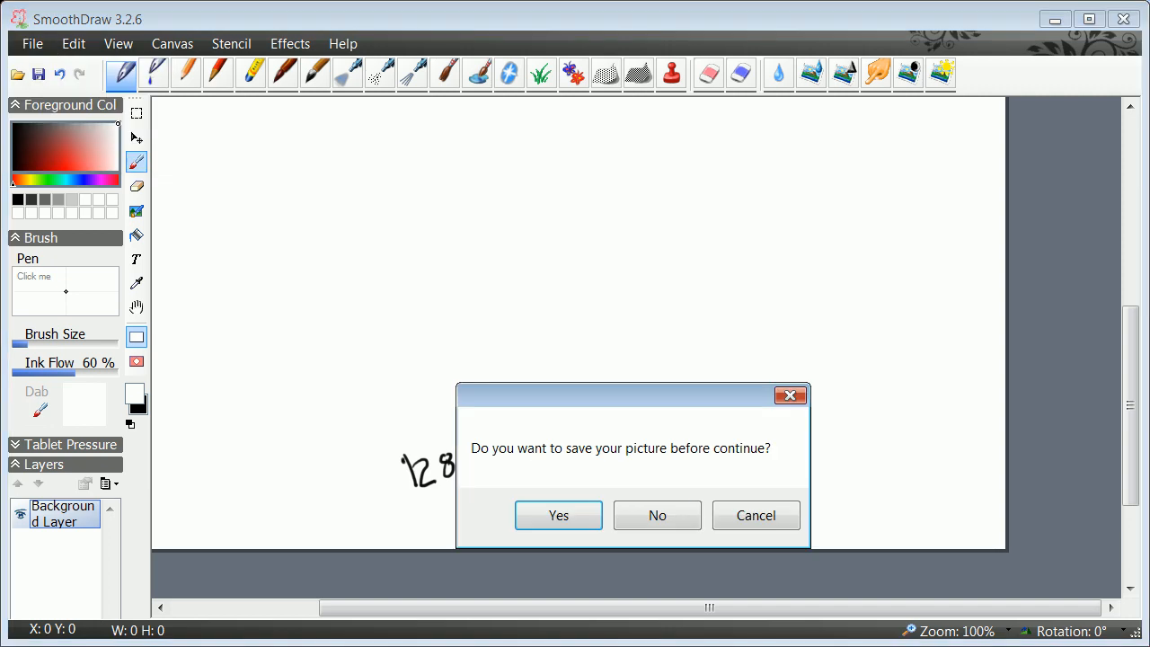
Decline saving the old drawing so a new wider black canvas appears.
click(657, 515)
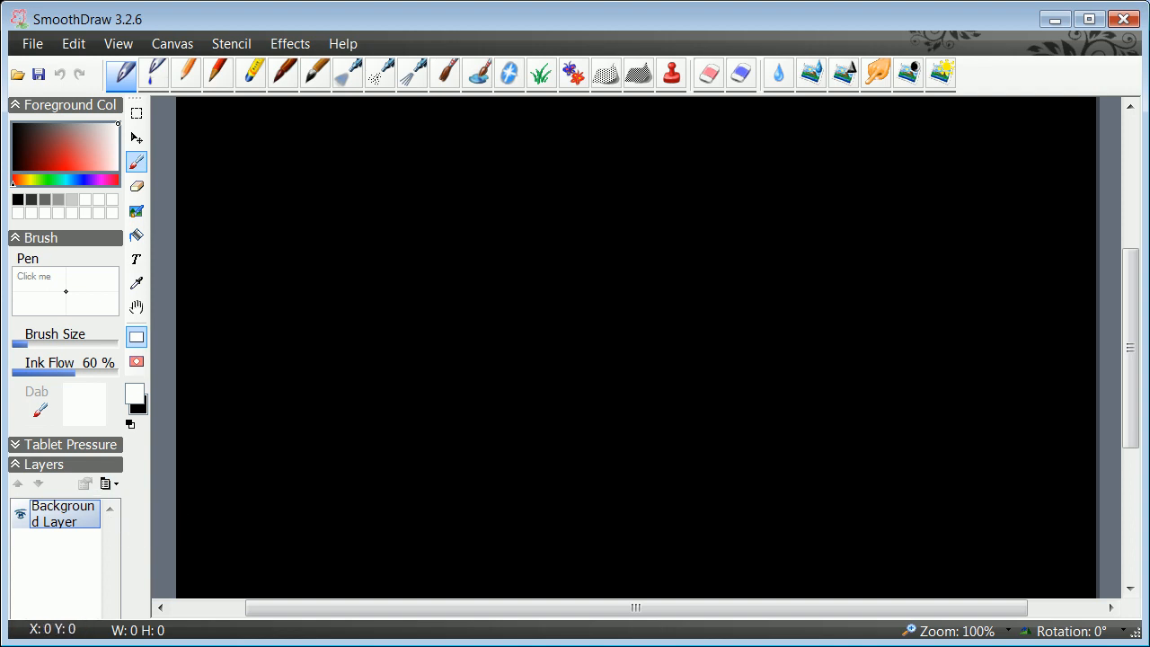
mouse_move(105, 484)
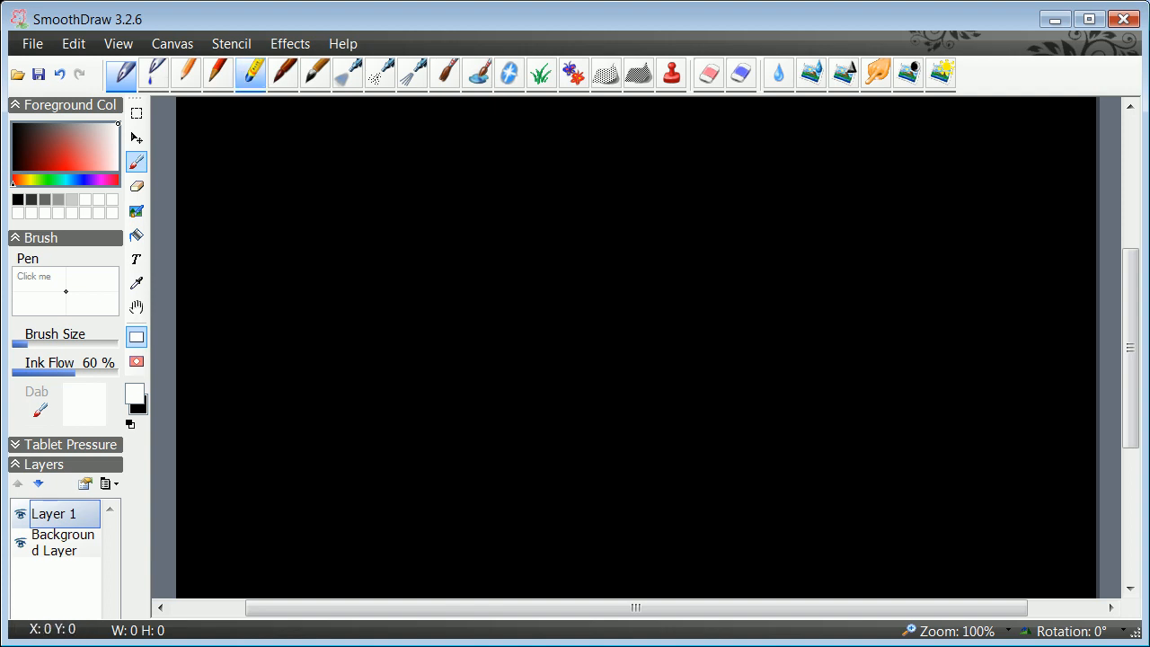
Write 'THIS IS SMOOTHDRAW' in white with the 2B Pencil, then pick green.
click(218, 74)
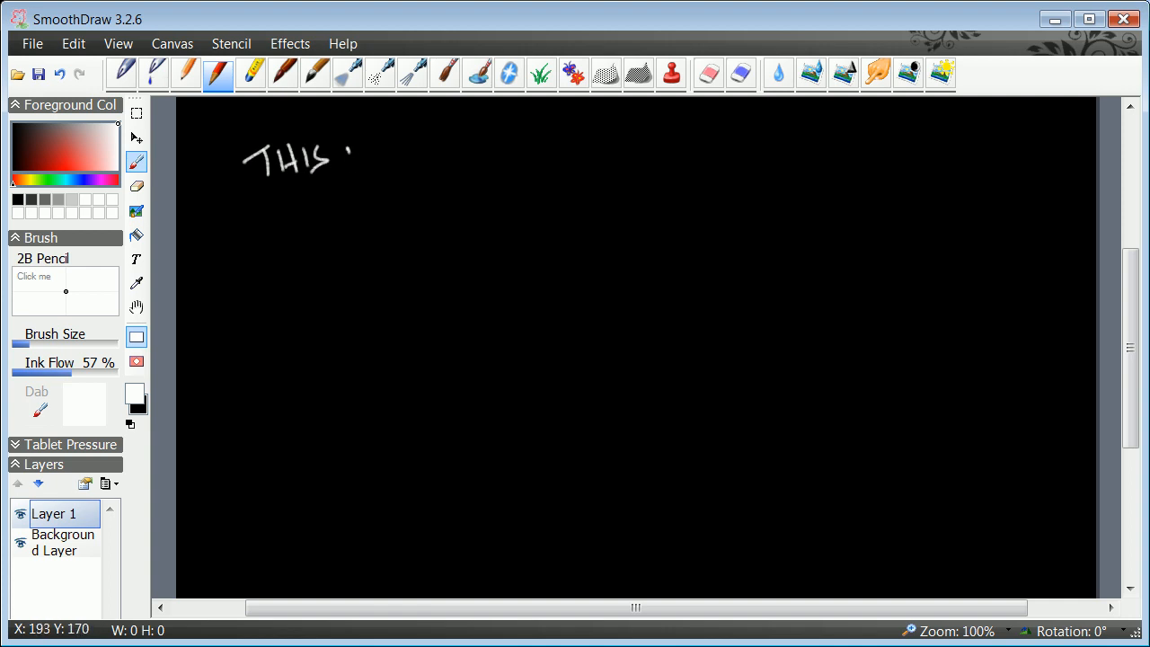
drag(346, 148, 454, 180)
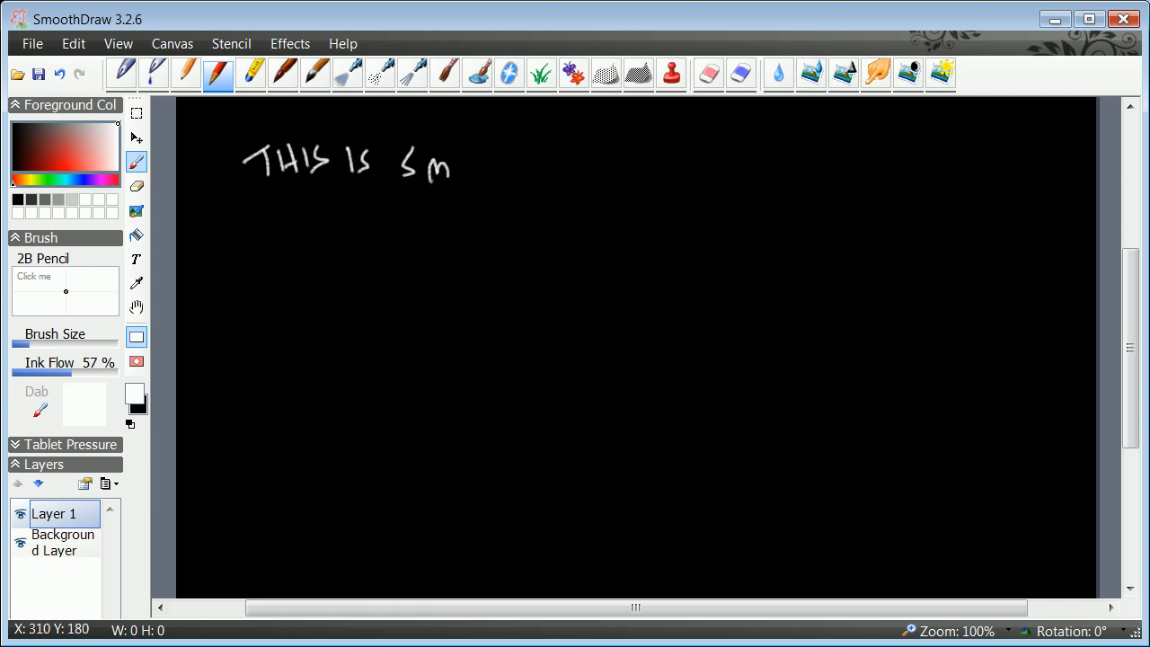
drag(453, 166, 508, 166)
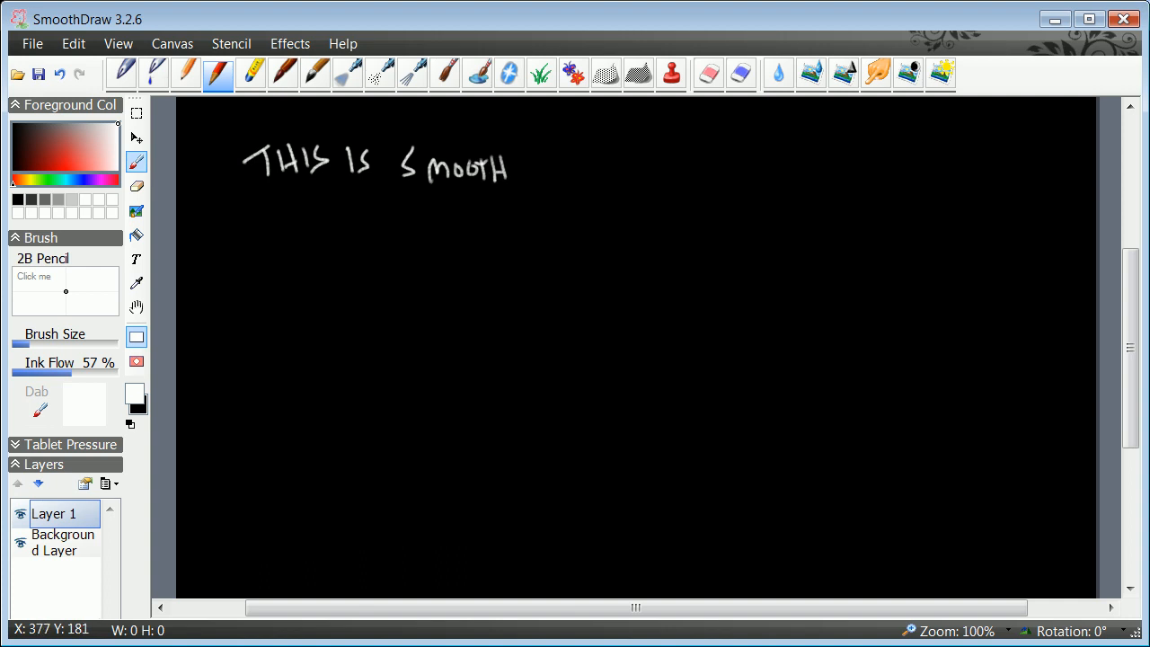
drag(510, 171, 579, 167)
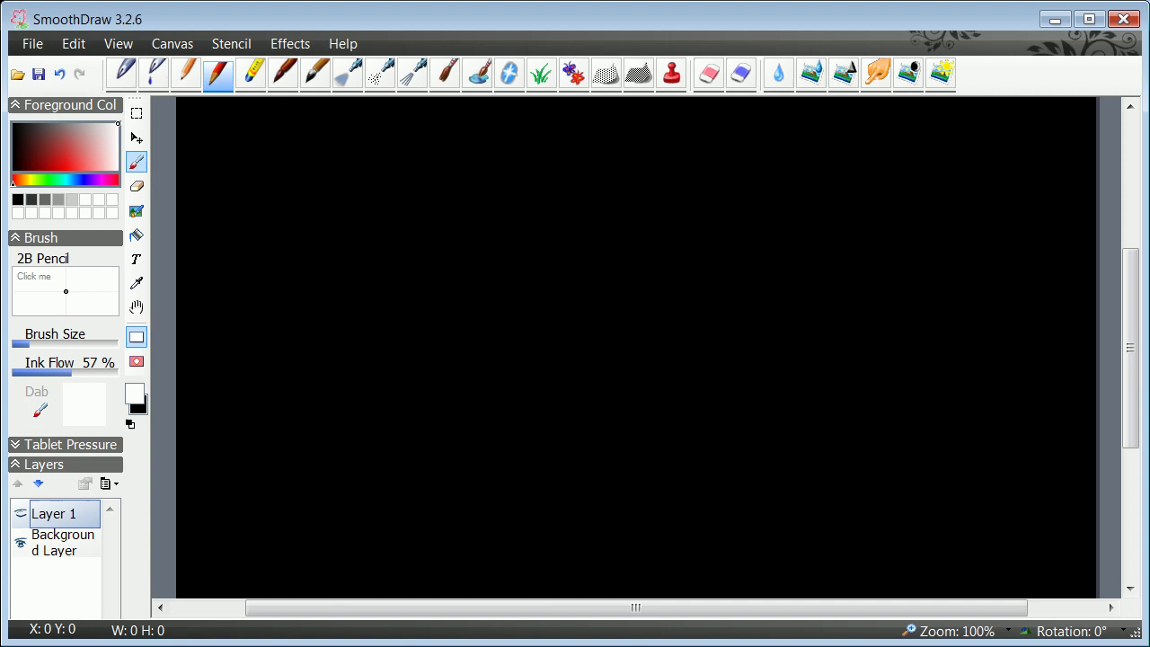
drag(243, 162, 598, 171)
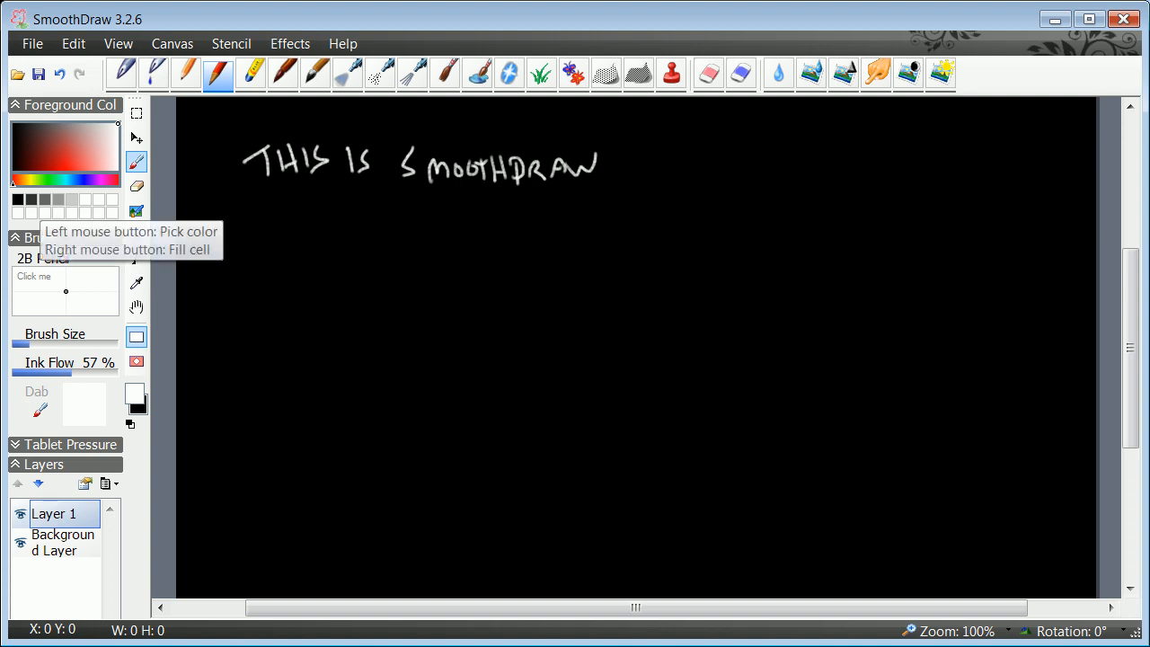
click(64, 152)
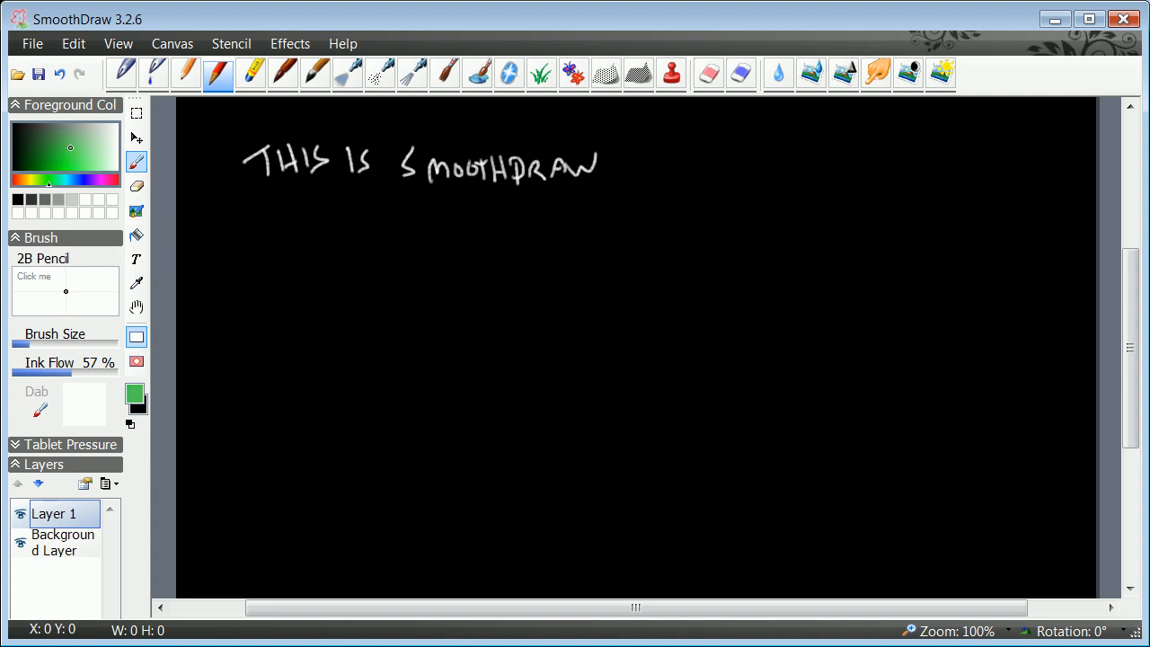
Adjust the green shade, draw a squiggle, then handwrite 'This is the new color'.
click(64, 155)
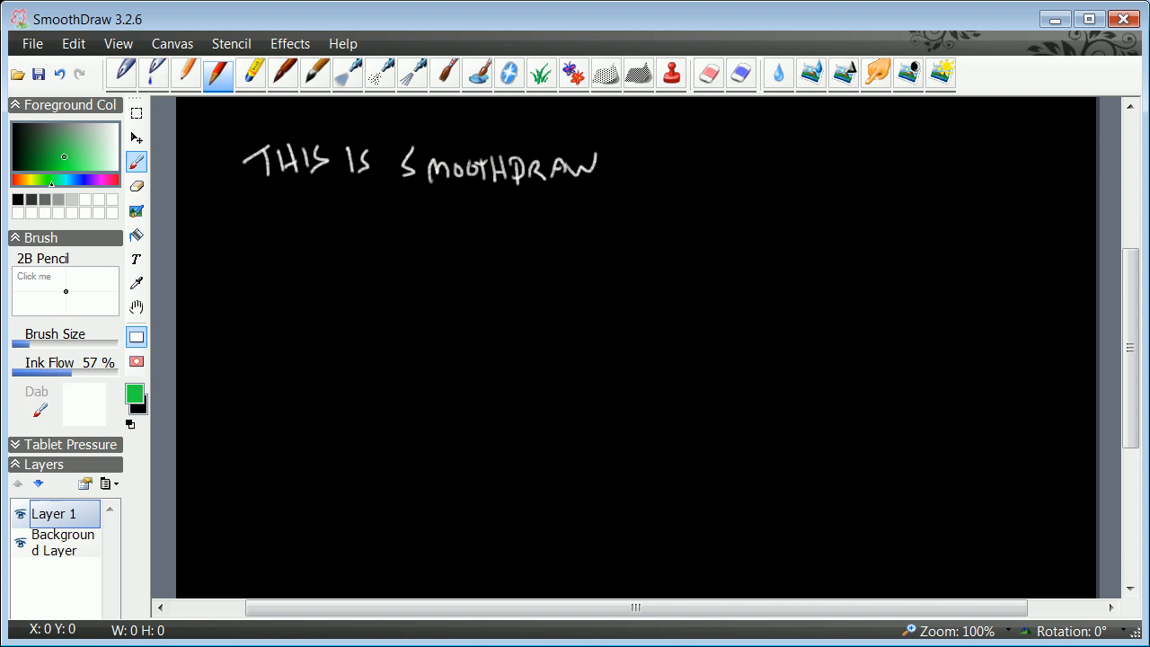
drag(278, 224, 340, 249)
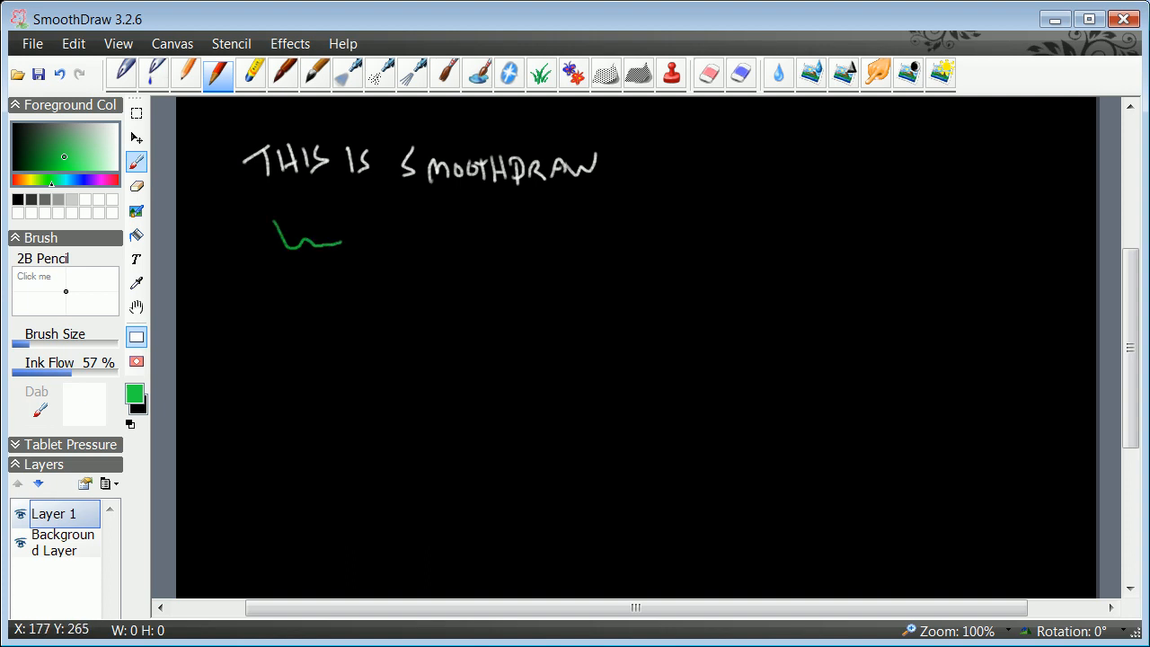
drag(337, 238, 391, 243)
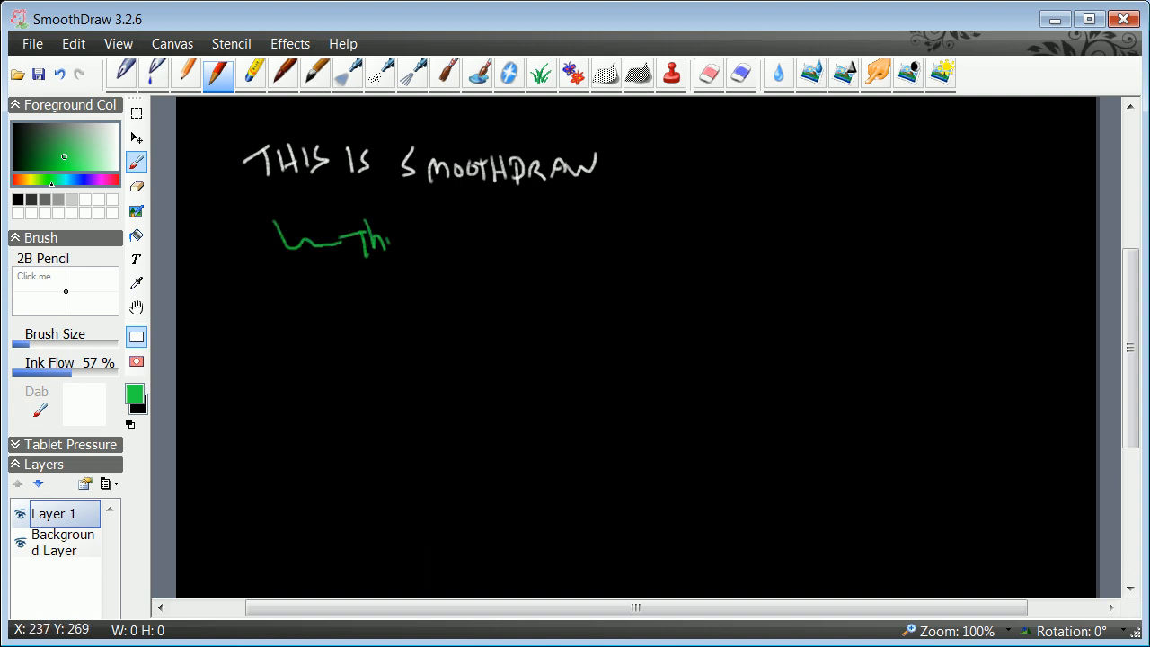
drag(413, 238, 503, 238)
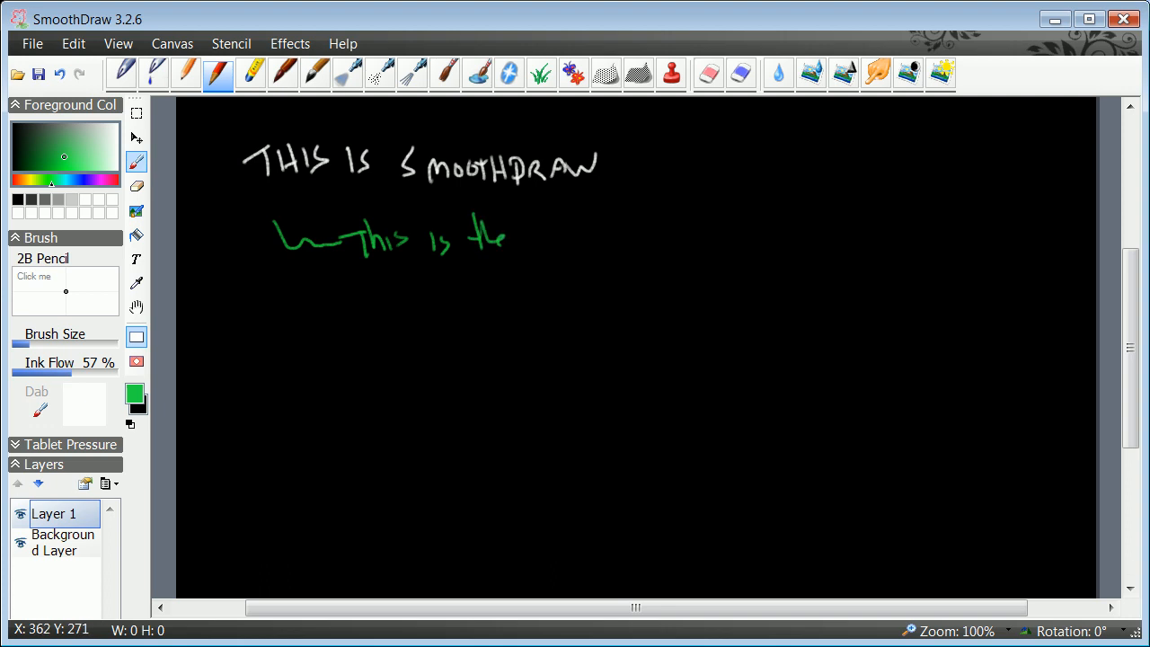
drag(526, 243, 638, 247)
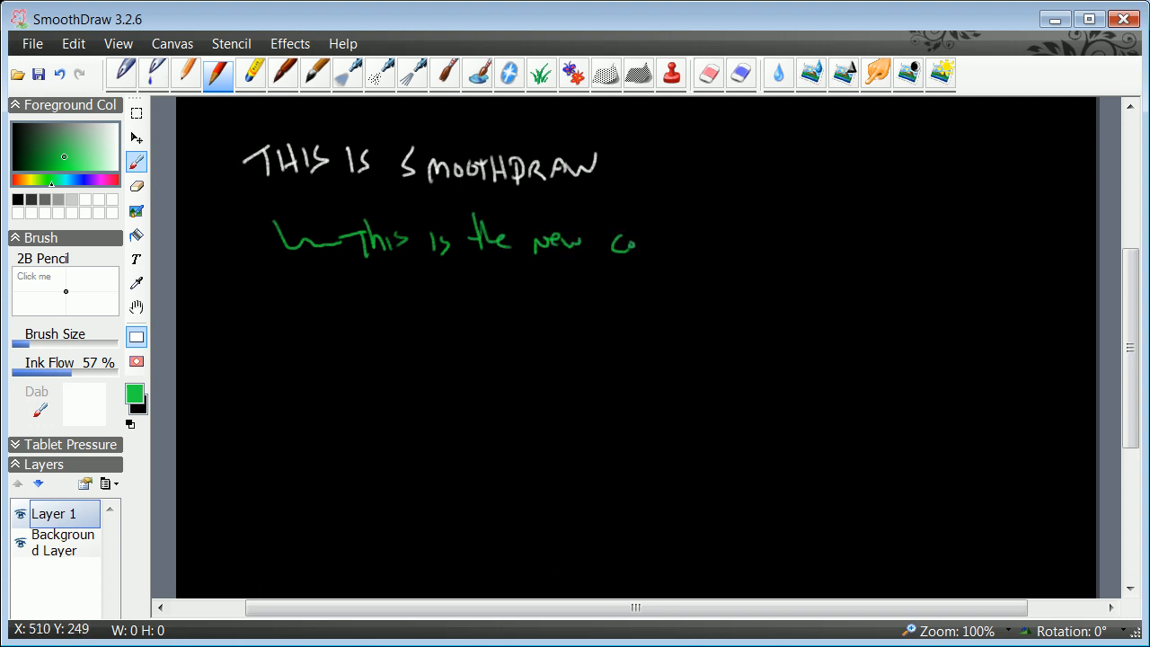
drag(642, 239, 674, 243)
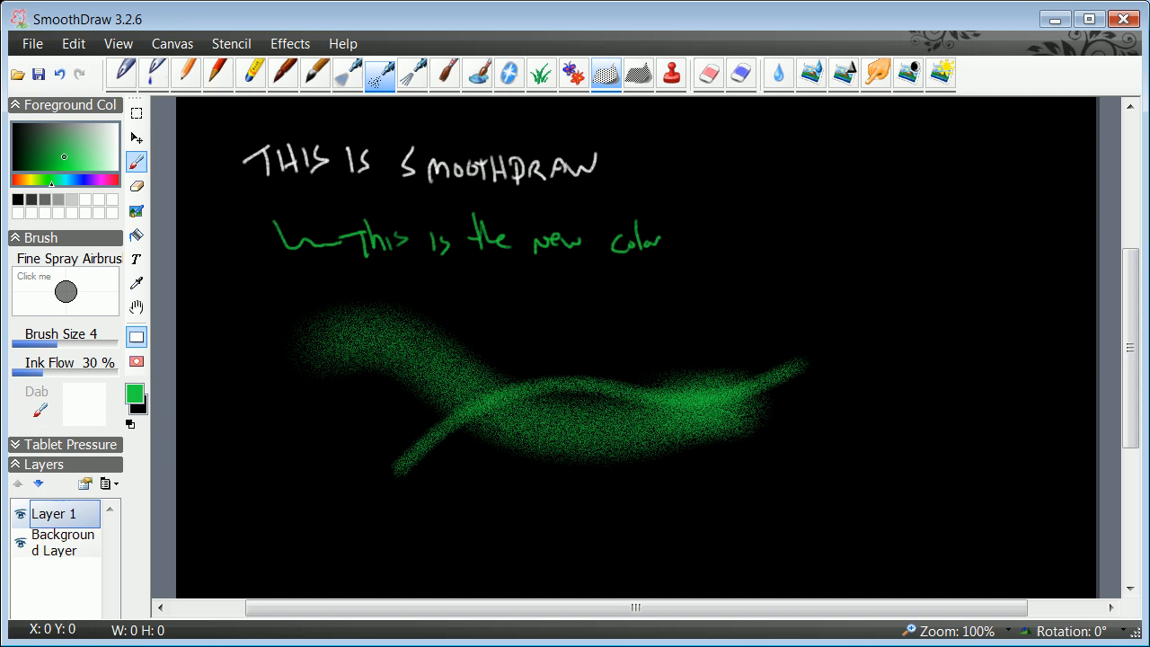
Paint with Grass and Dark Hatch brushes, then blend with Just Add Water.
click(541, 74)
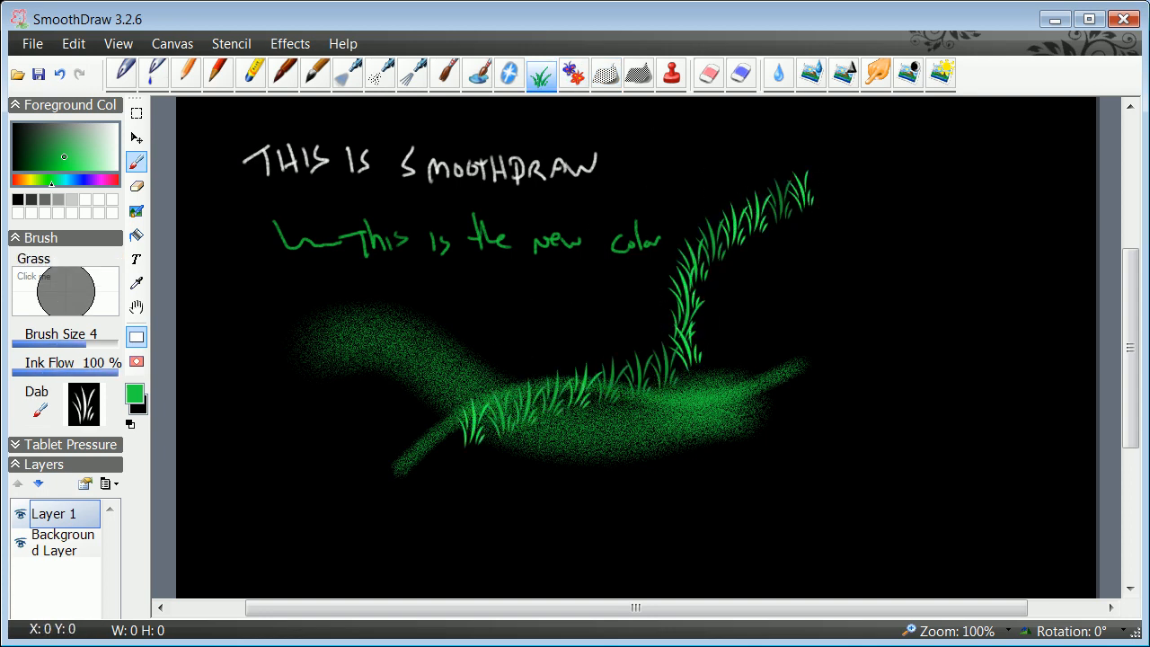
click(606, 74)
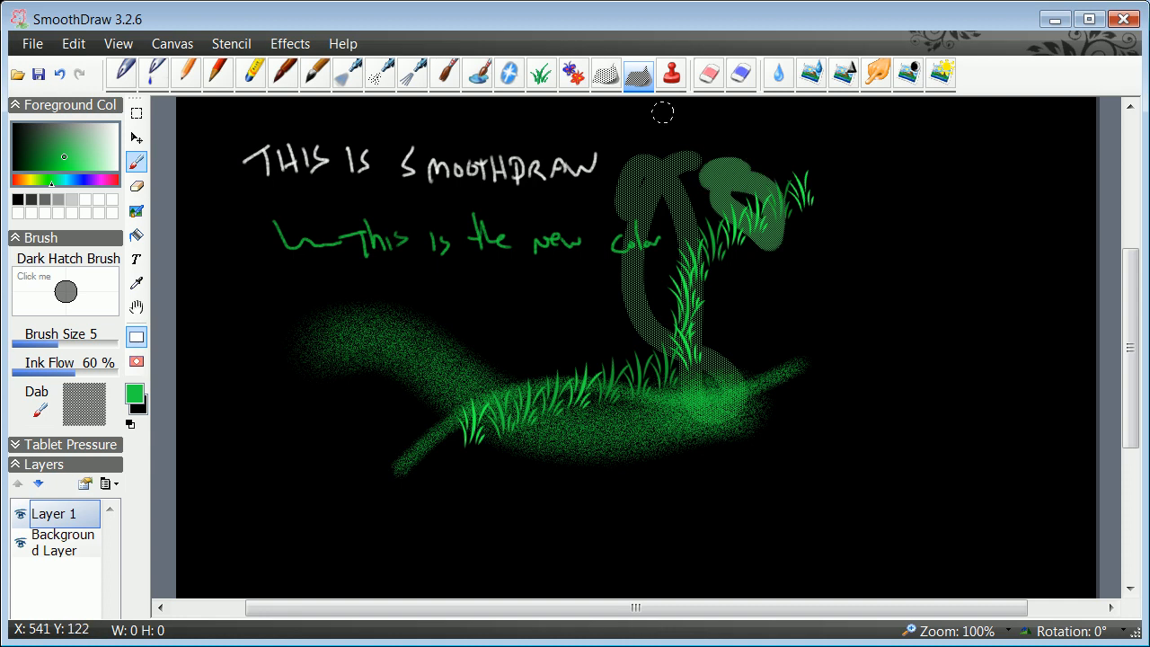
click(741, 74)
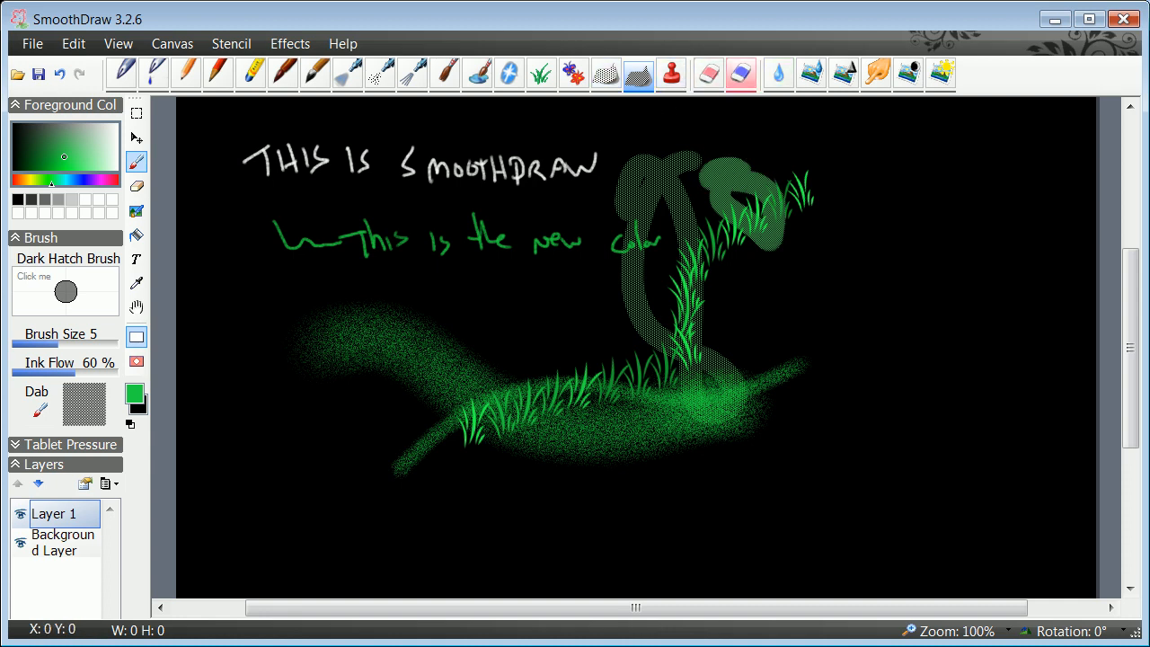
click(777, 74)
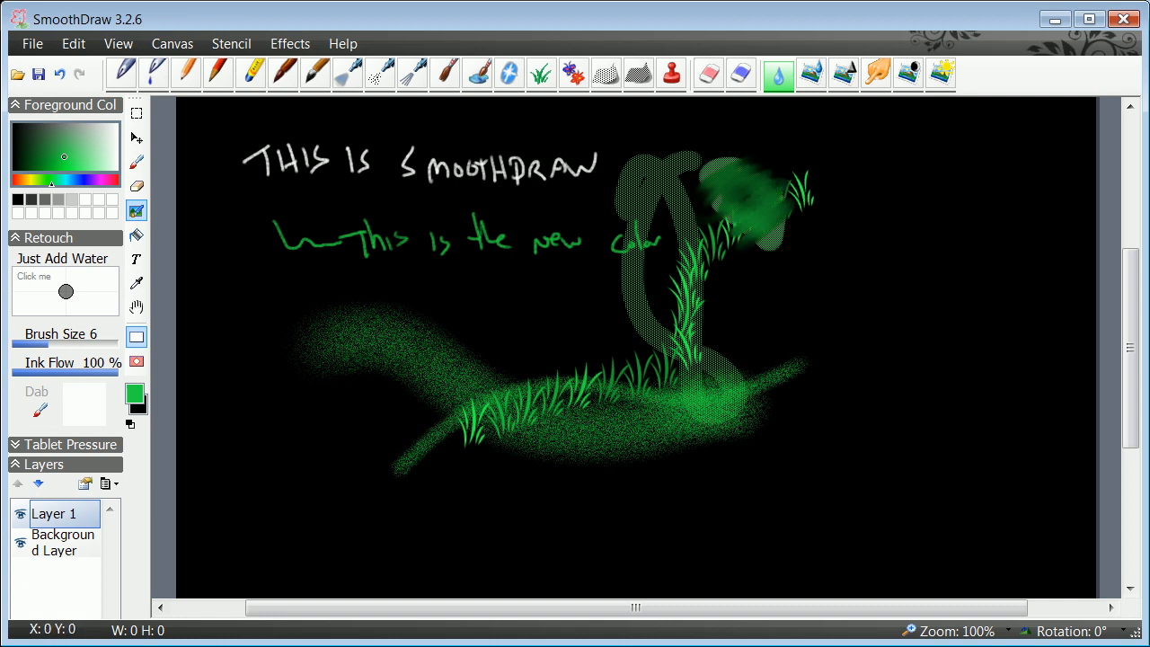
mouse_move(843, 75)
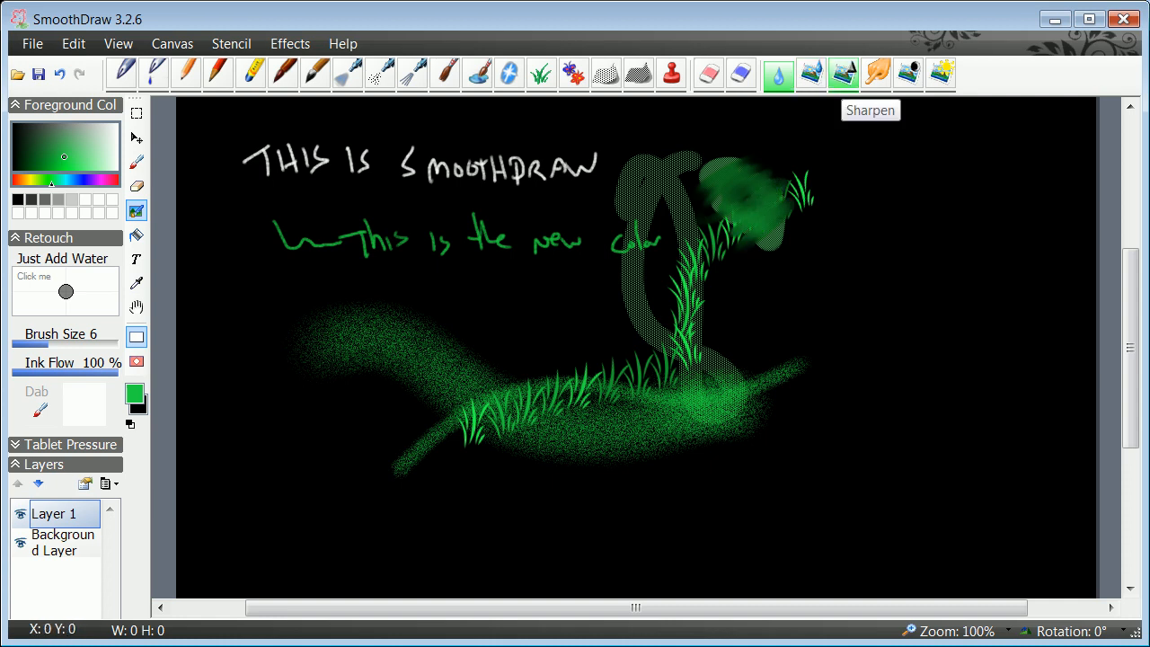
mouse_move(606, 74)
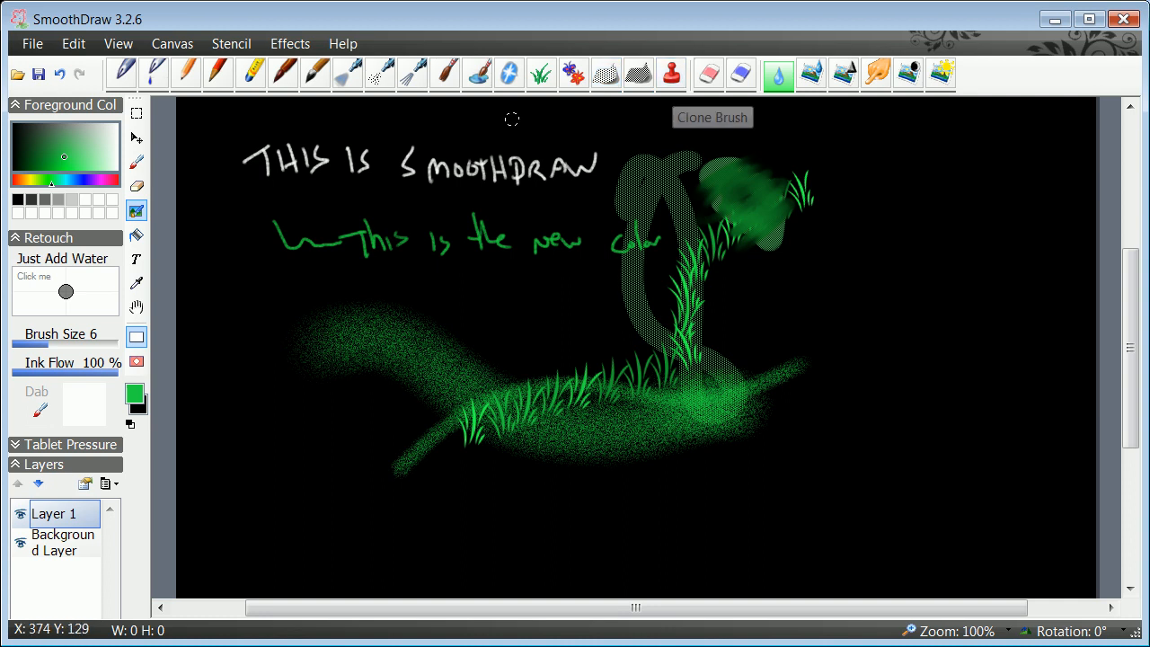
mouse_move(517, 298)
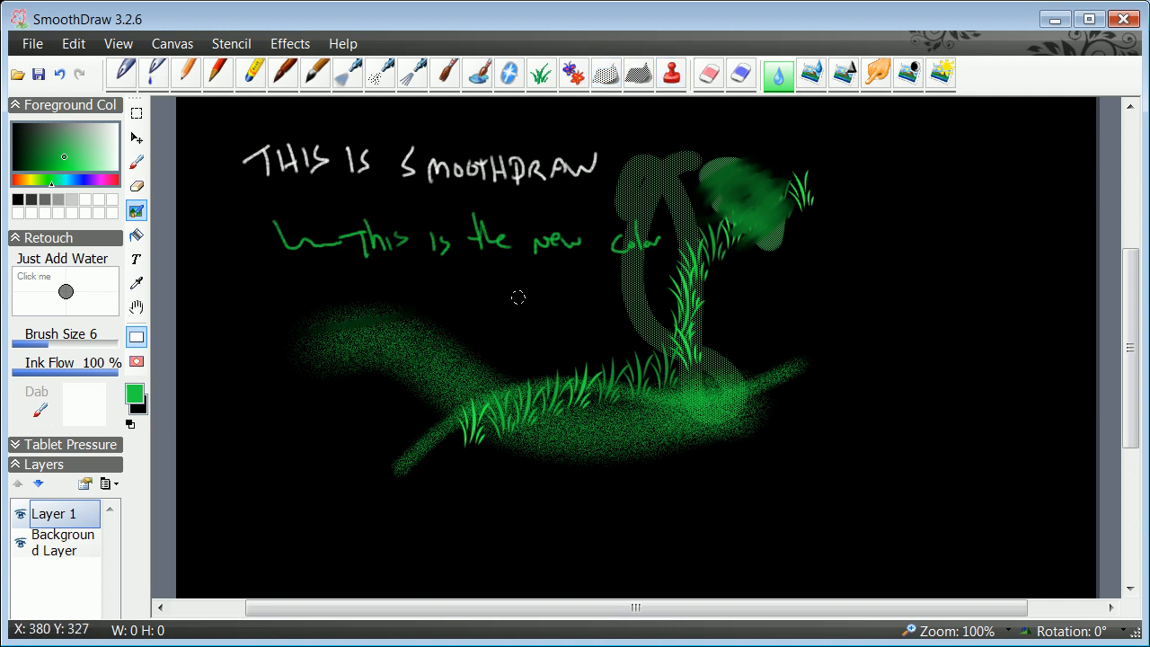
Sample green with the Eyedropper, draw a long thin pencil line, then use Grass.
click(133, 395)
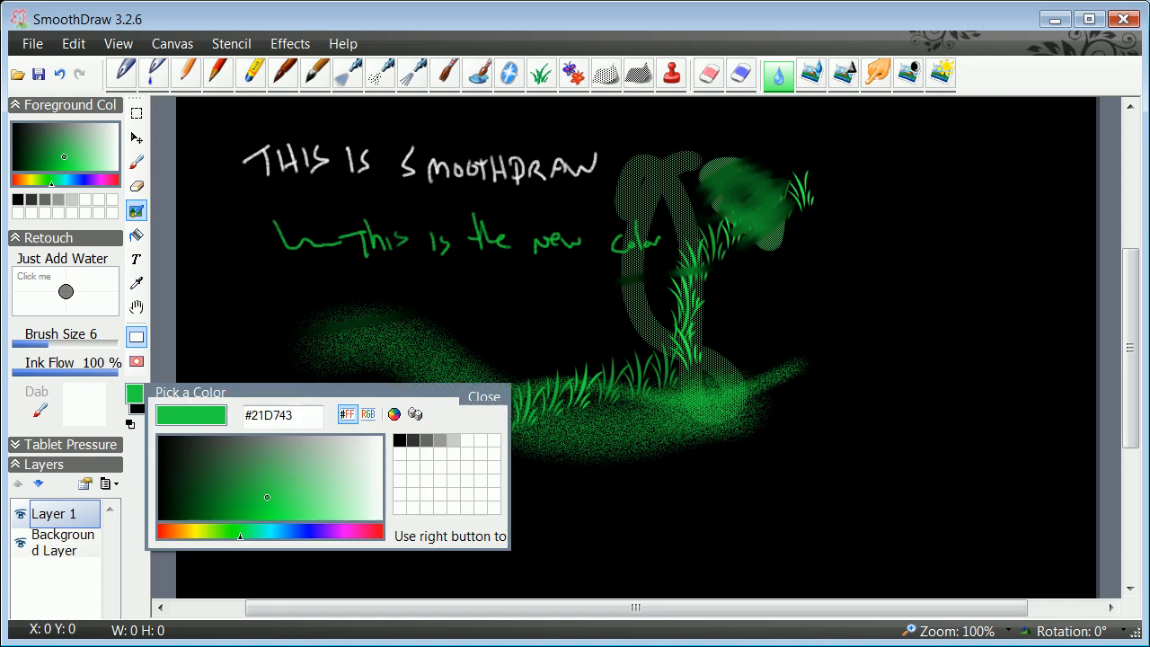
click(483, 397)
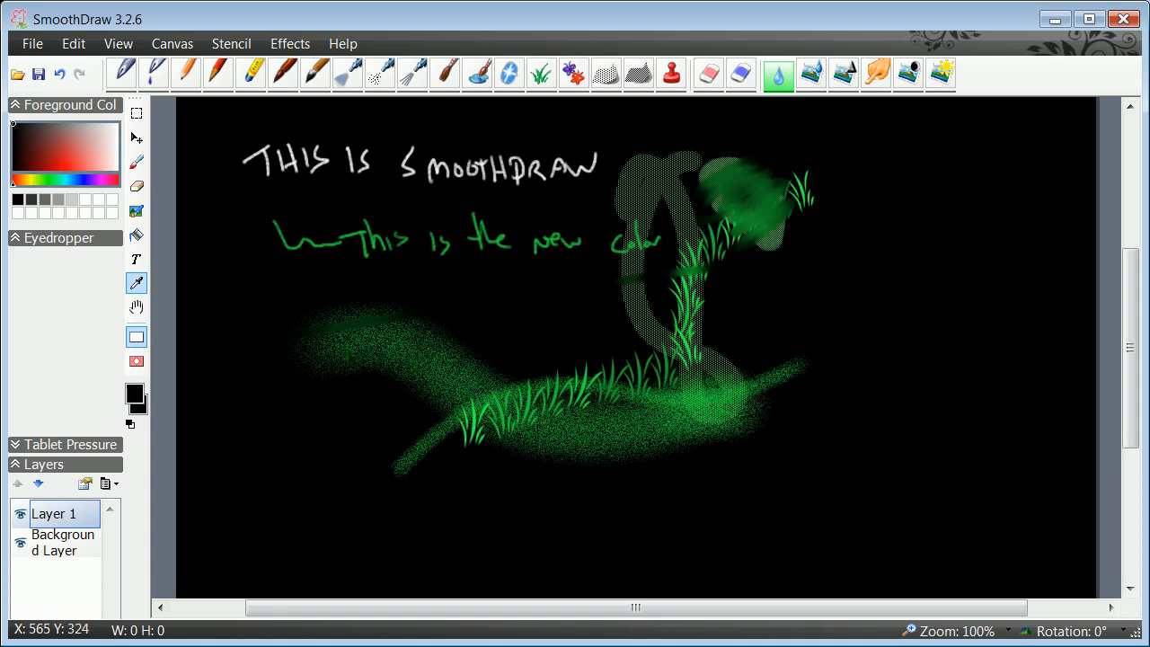
click(64, 157)
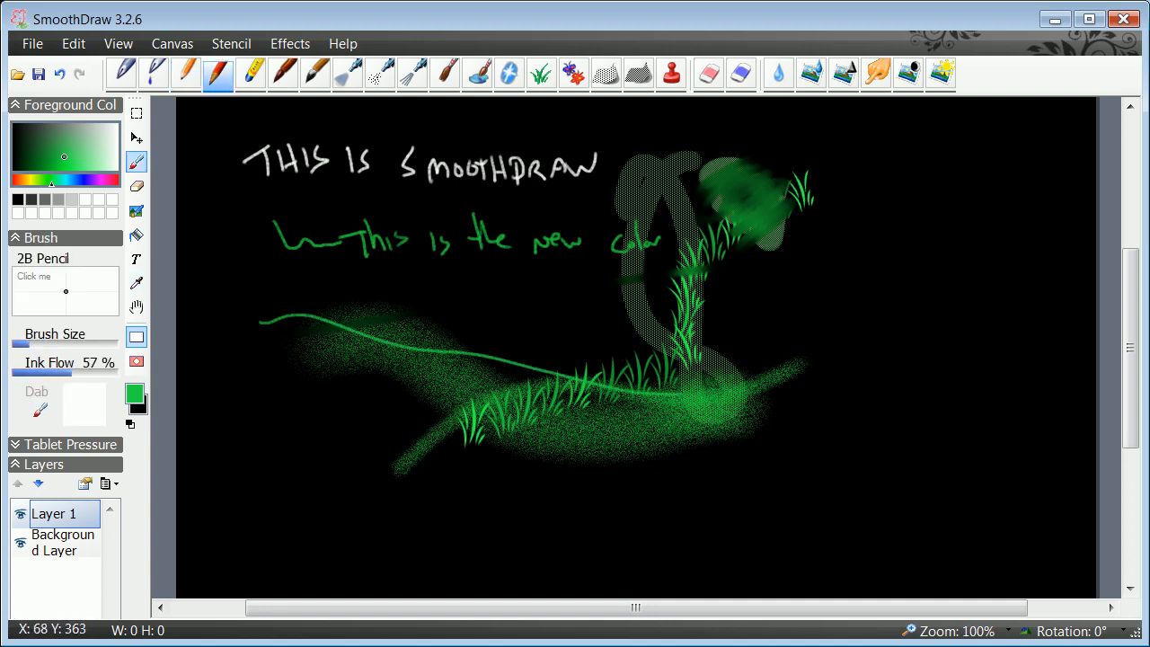
drag(235, 326, 865, 289)
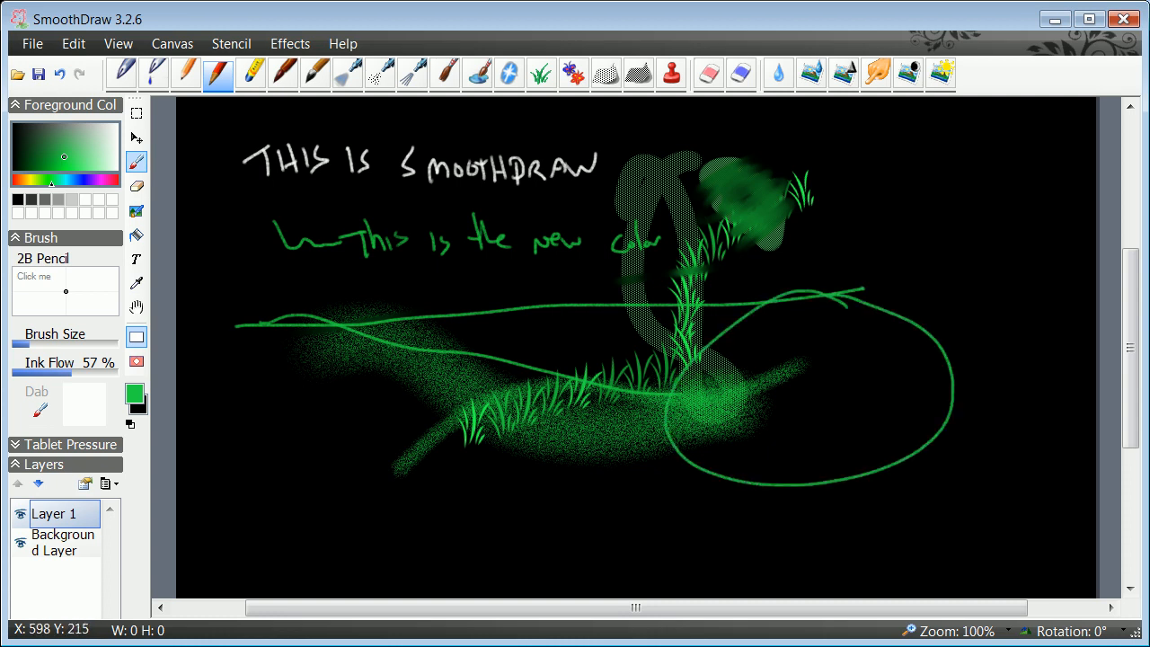
click(540, 73)
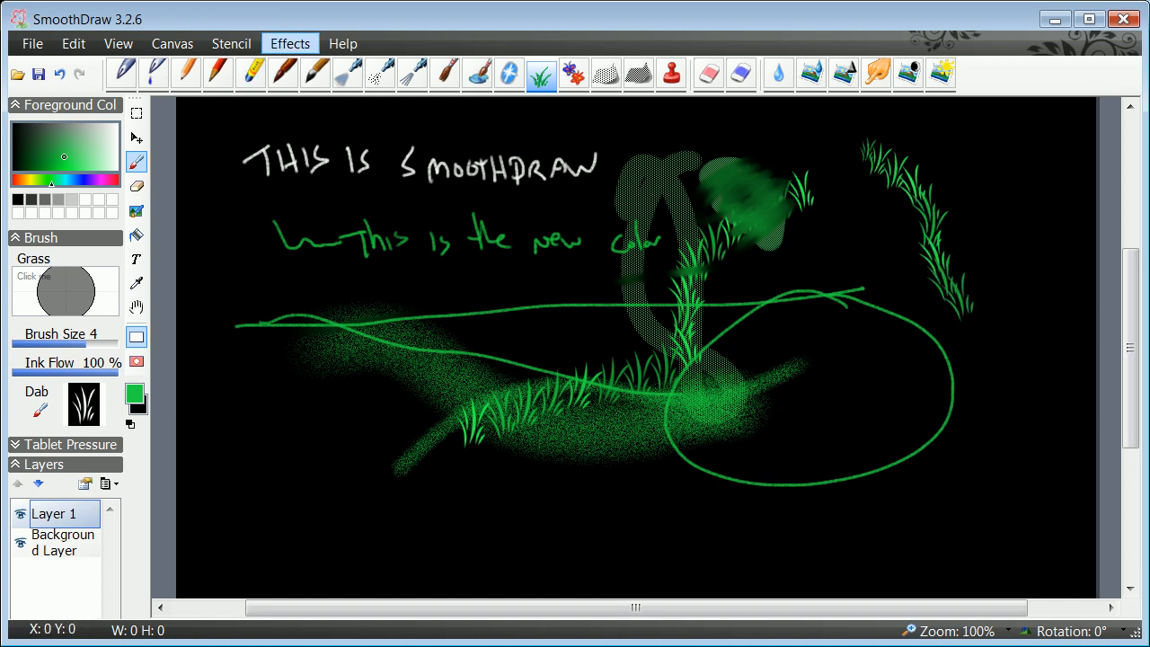
Browse the Stencil, Effects and View menus, ending on the Effects list.
click(231, 43)
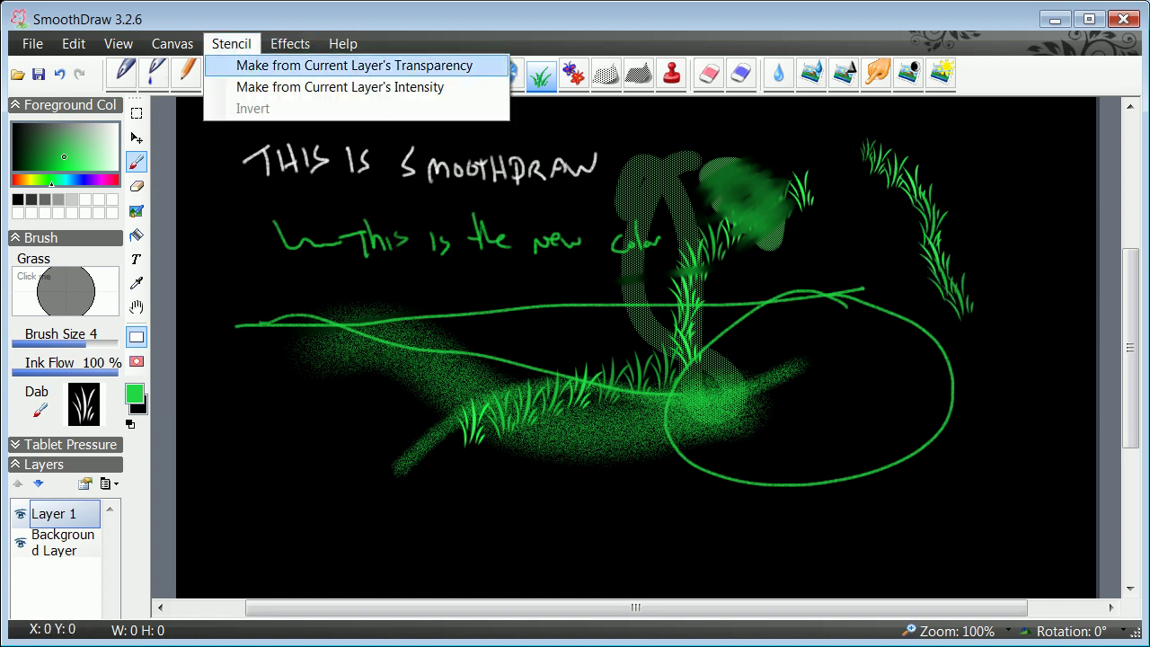
click(289, 44)
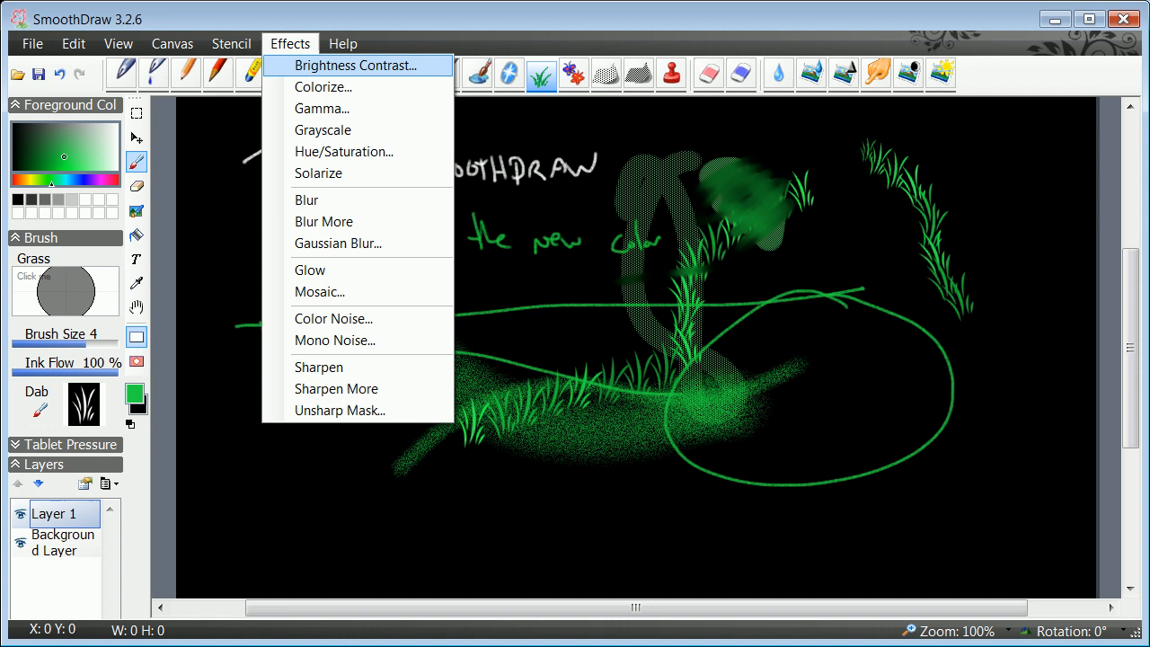
mouse_move(321, 108)
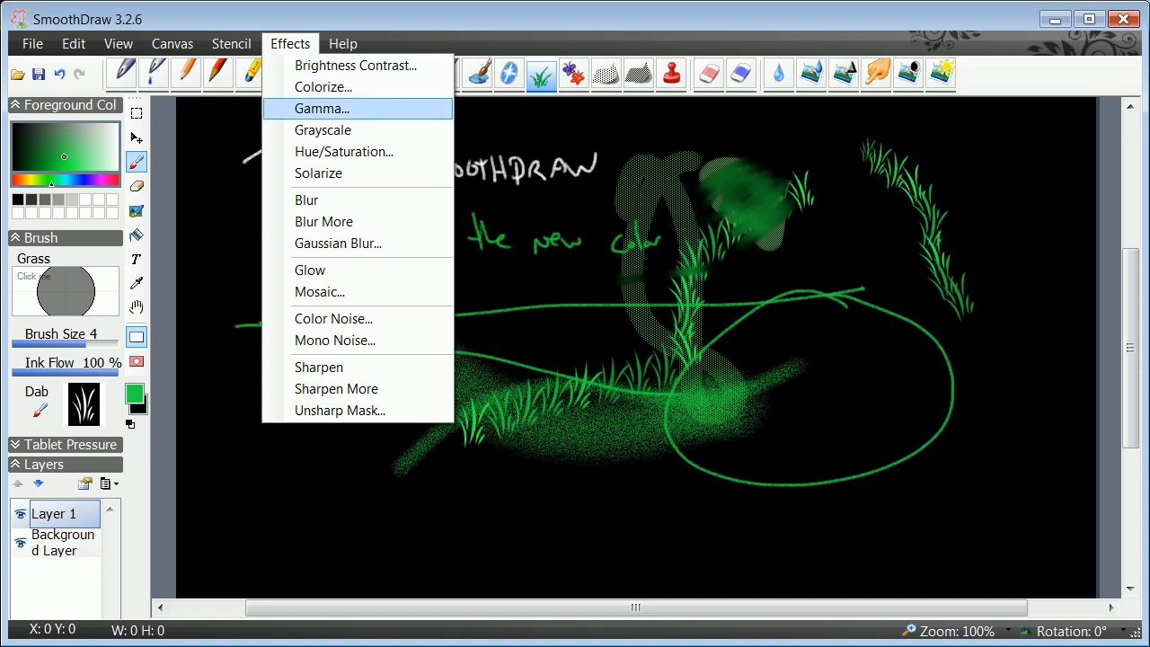
click(118, 43)
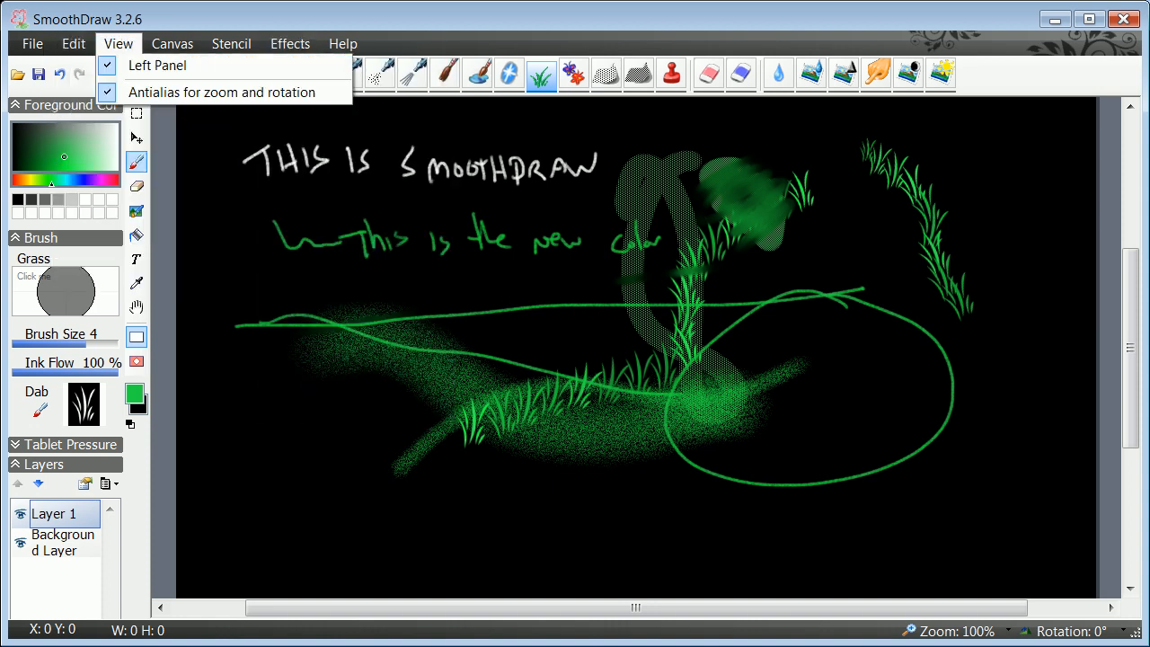
click(289, 43)
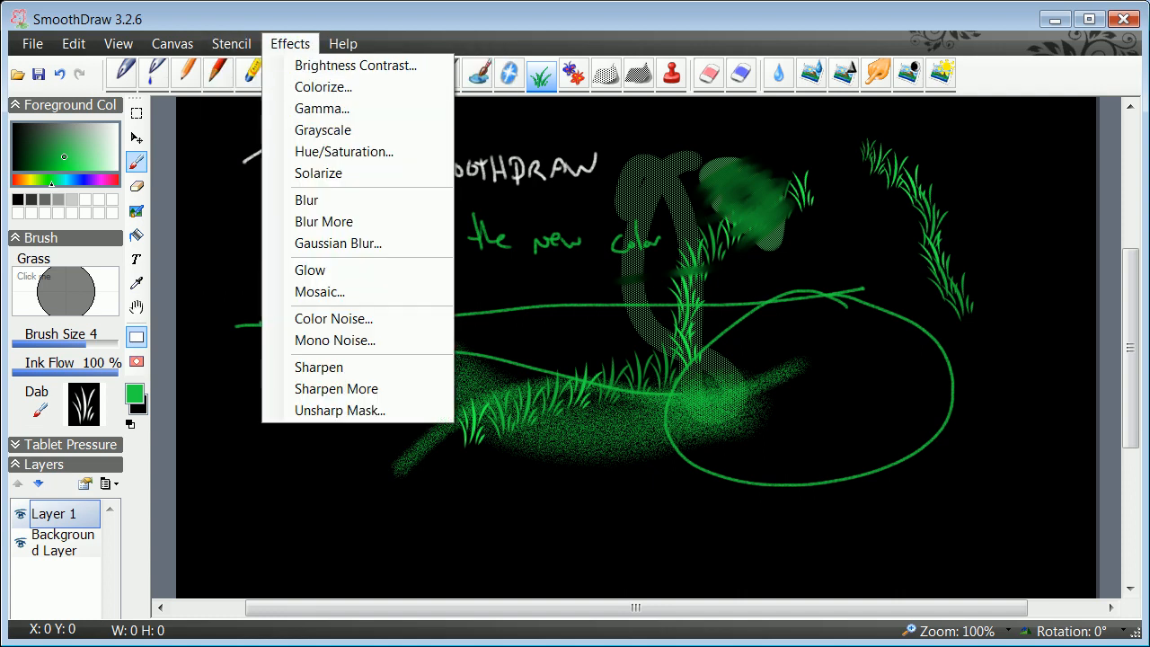
mouse_move(337, 244)
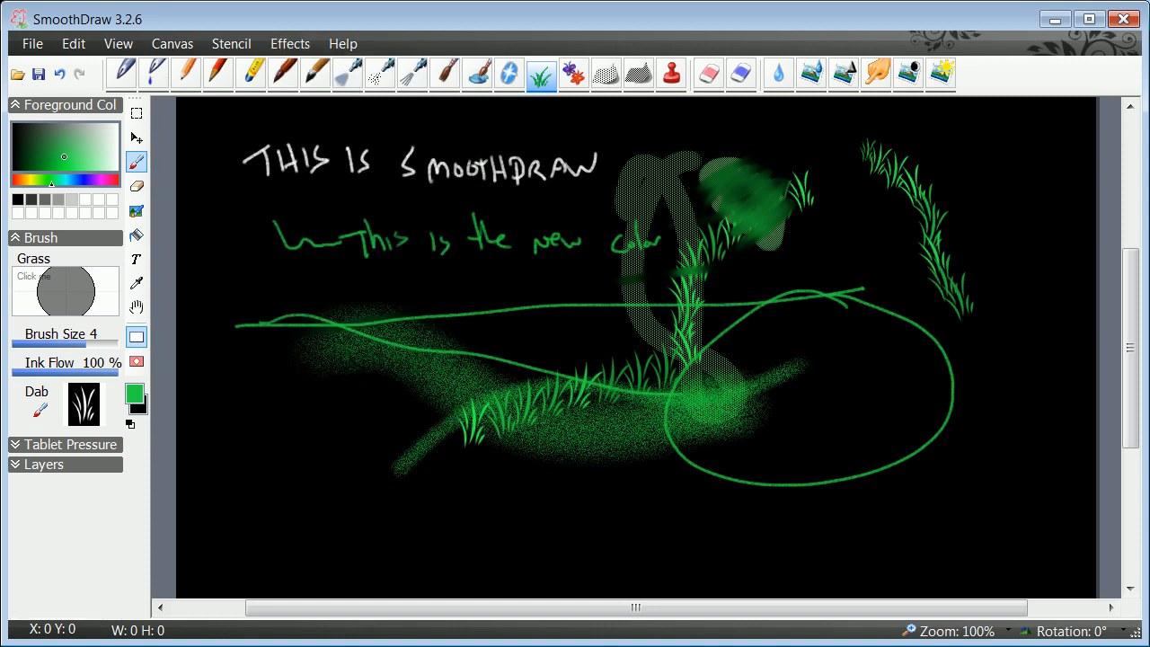
Load alexhead.png as the grass brush's dab image via Brush Edit.
click(72, 444)
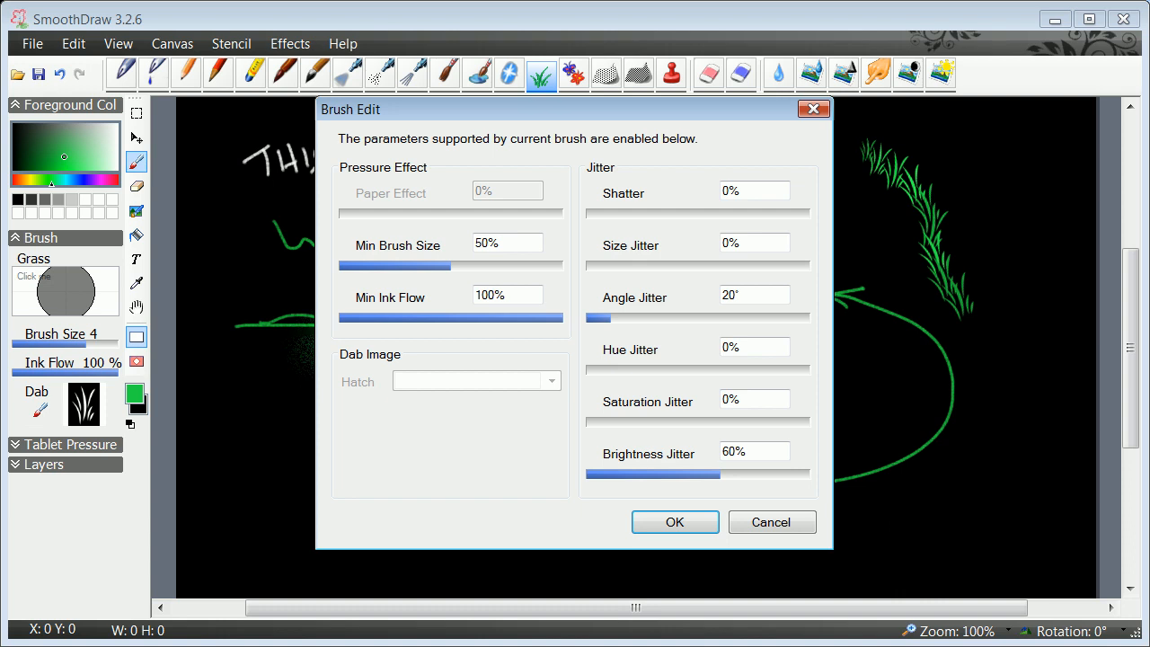
click(674, 522)
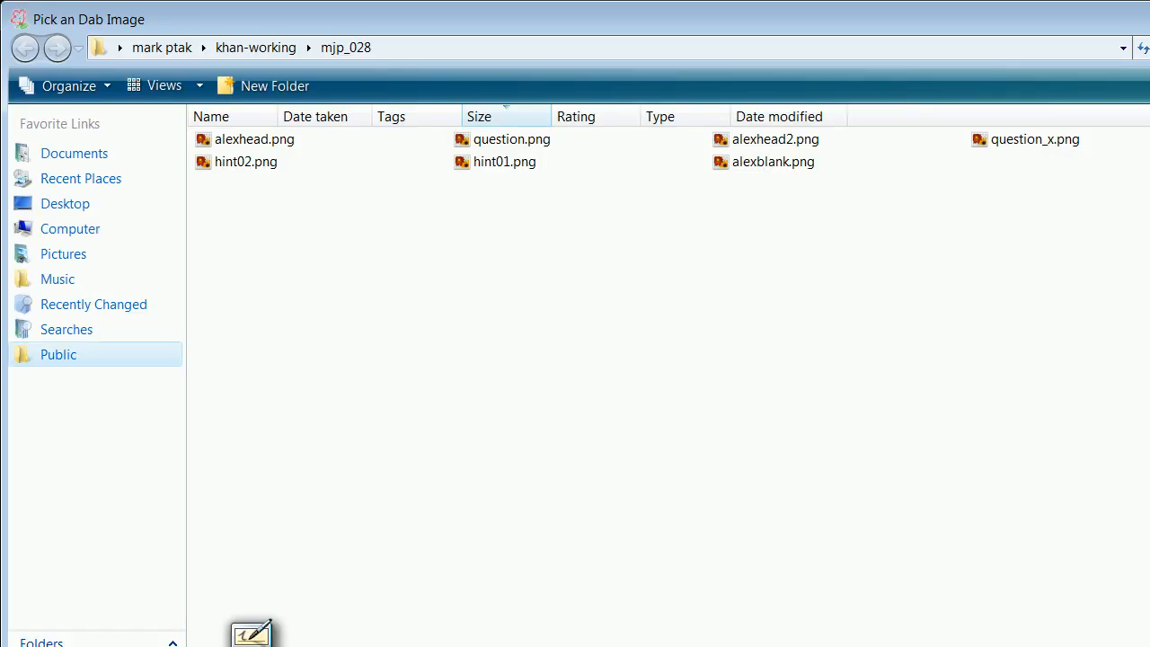
click(255, 139)
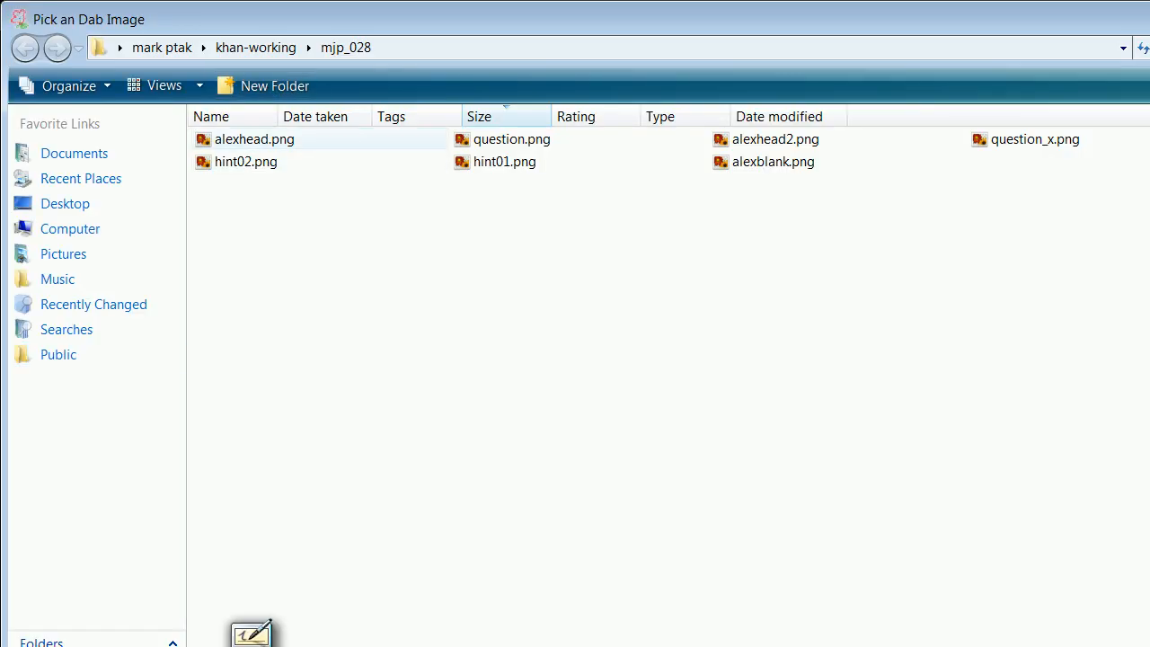
click(254, 138)
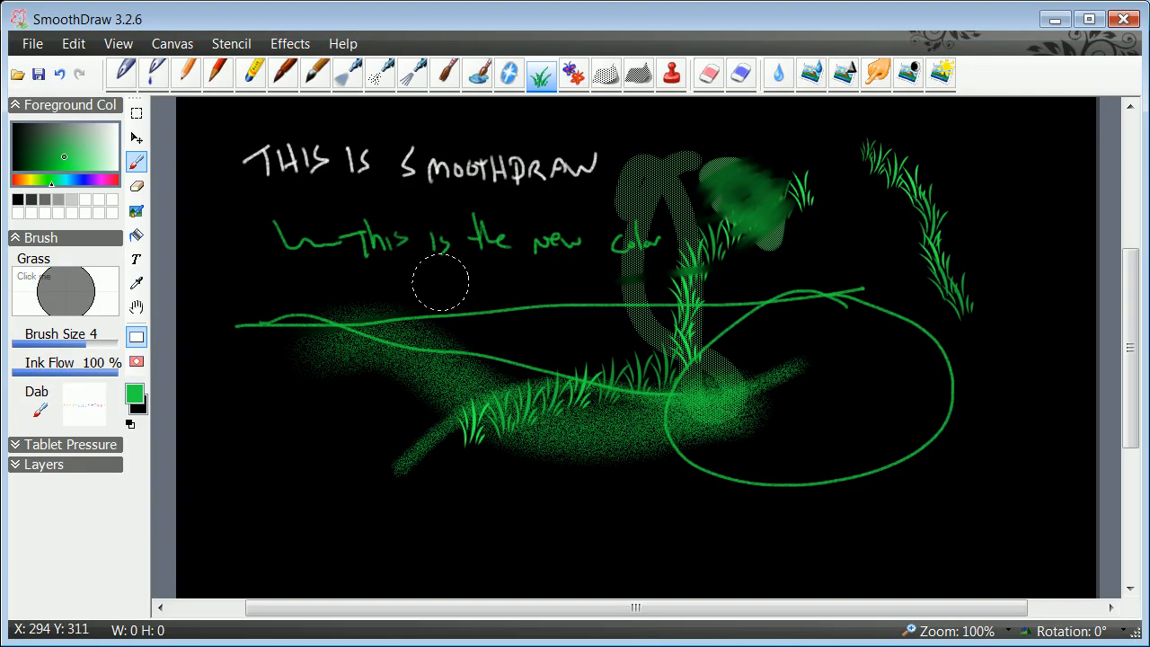
Scatter small green dashed grass-brush marks across the canvas.
drag(440, 283, 526, 540)
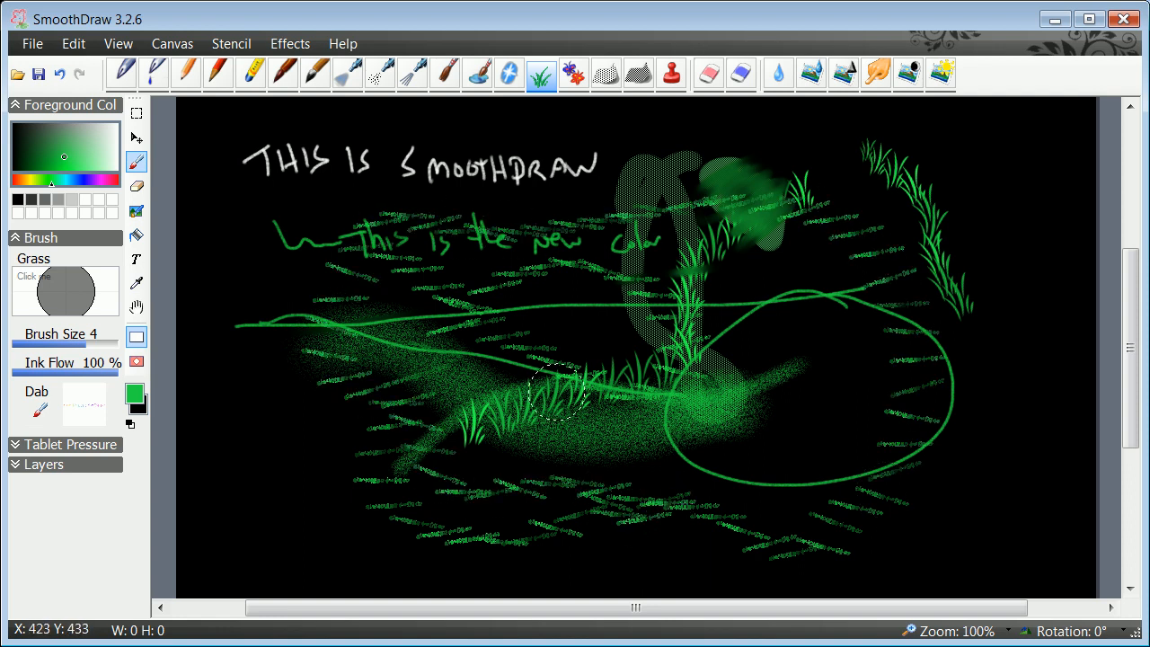
mouse_move(418, 193)
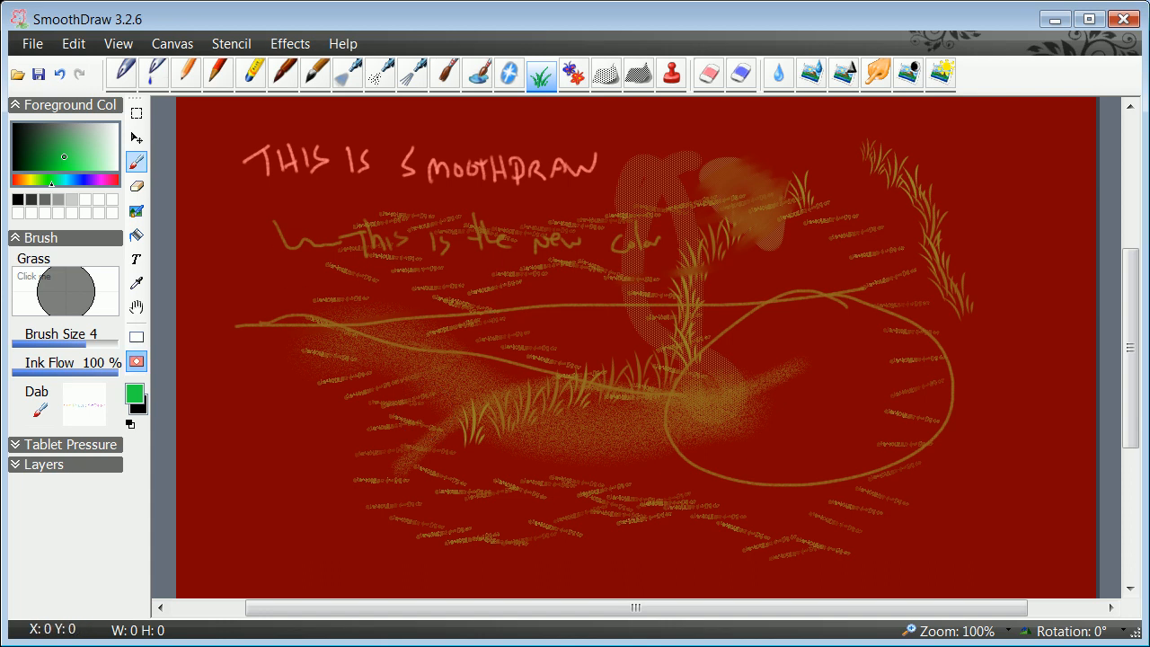
Change the brush colour from green to a bright red in the Pick a Color chooser.
click(135, 393)
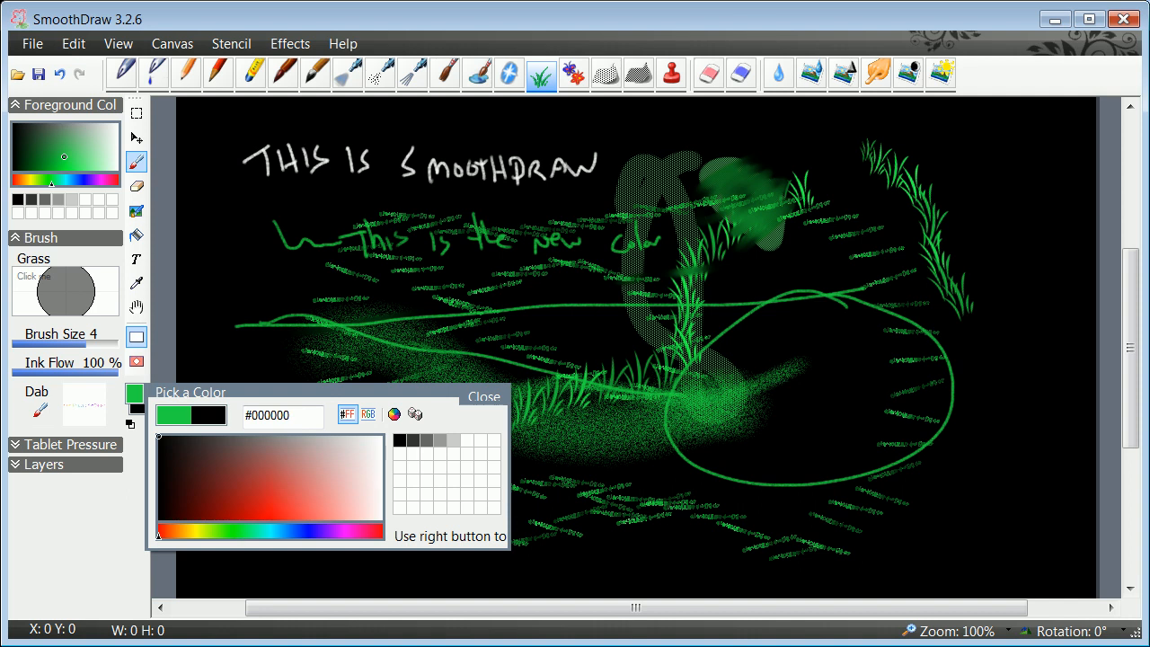
click(484, 397)
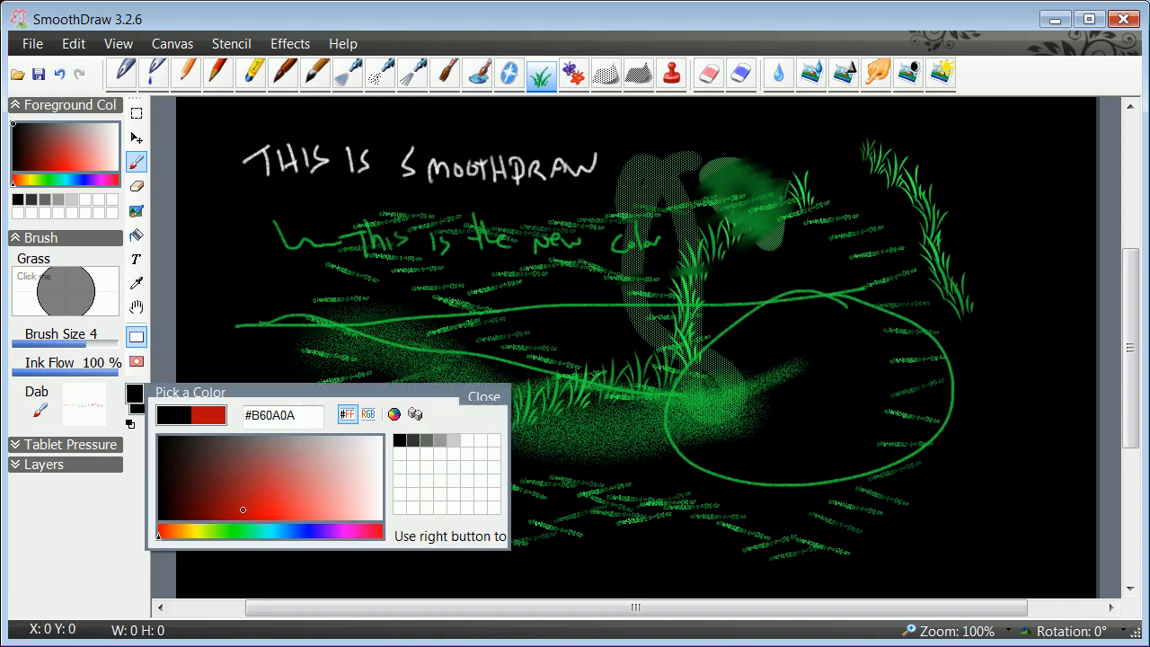
click(258, 494)
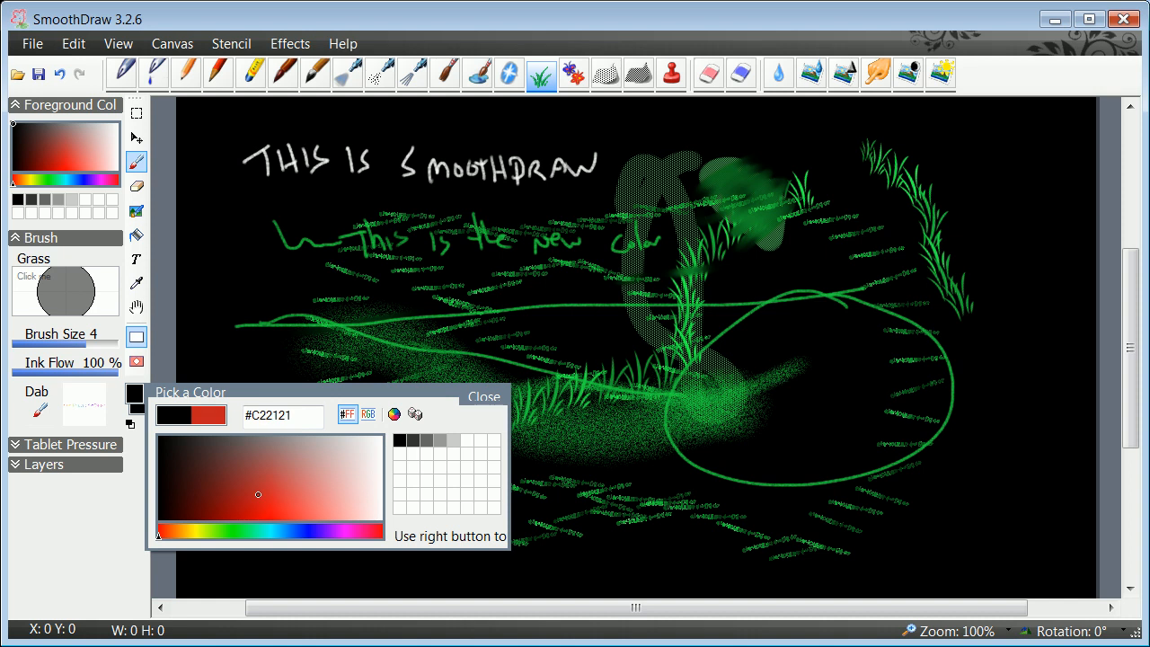
click(483, 397)
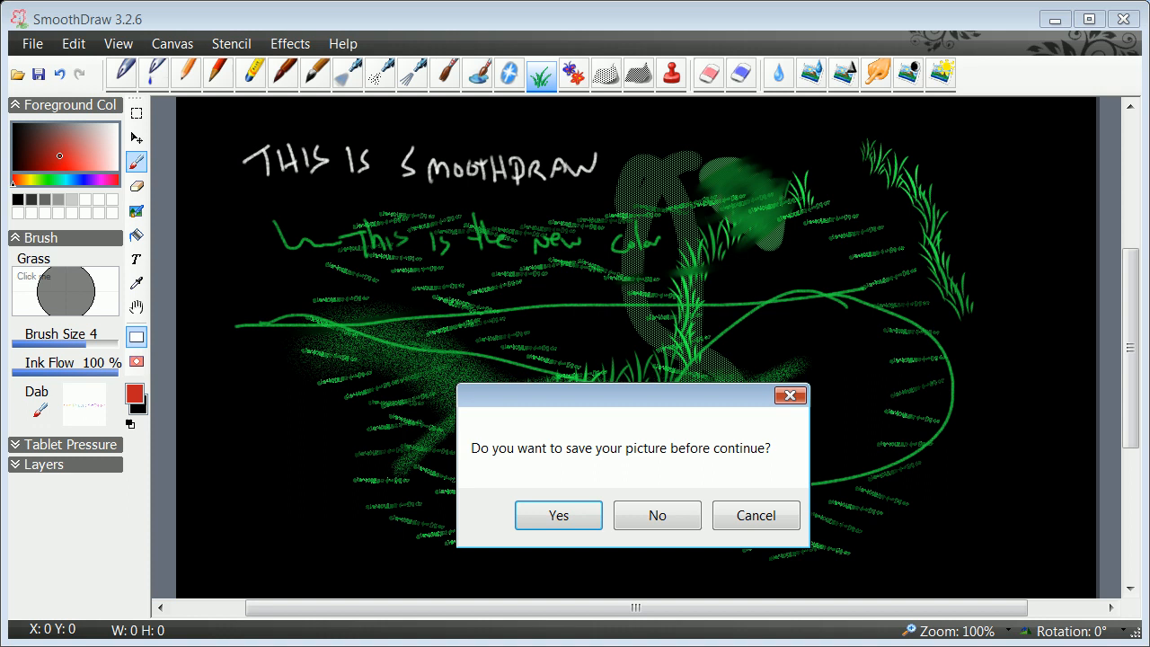
Discard the old picture without saving, then view the canvas size settings and cancel them.
click(657, 515)
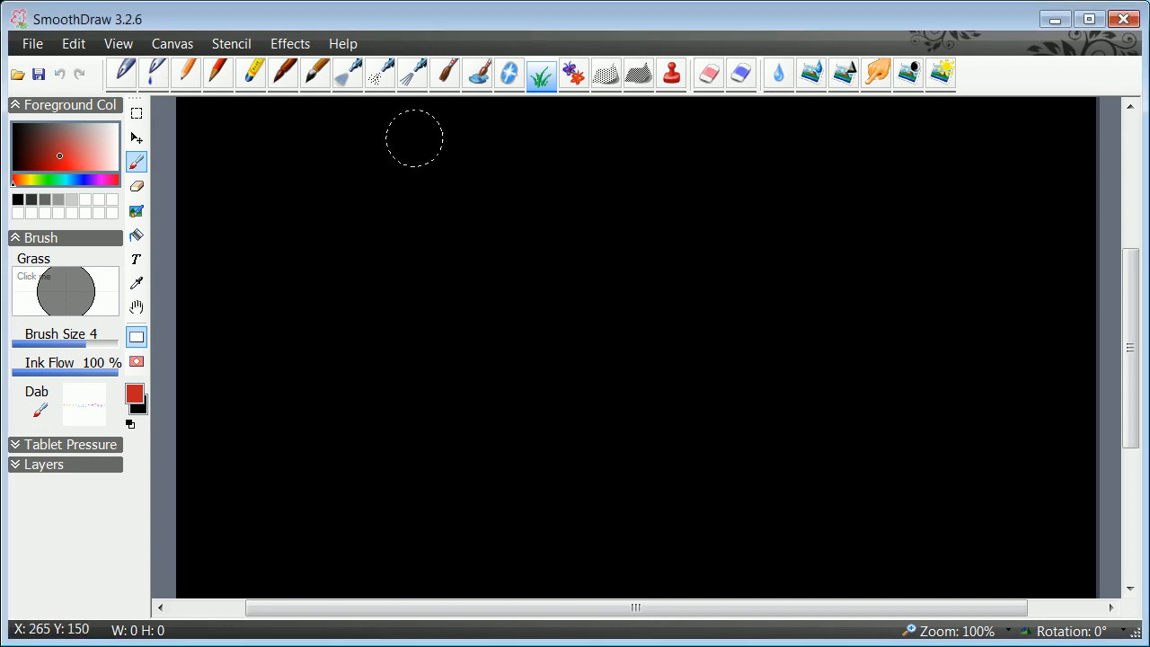
click(171, 44)
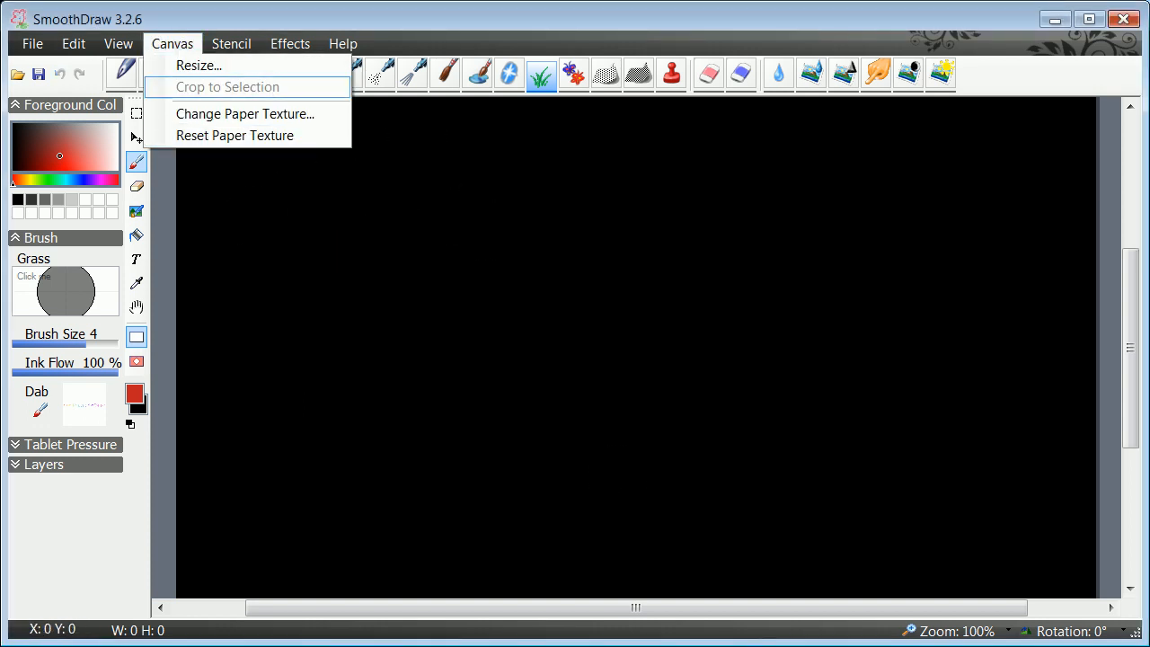
click(198, 65)
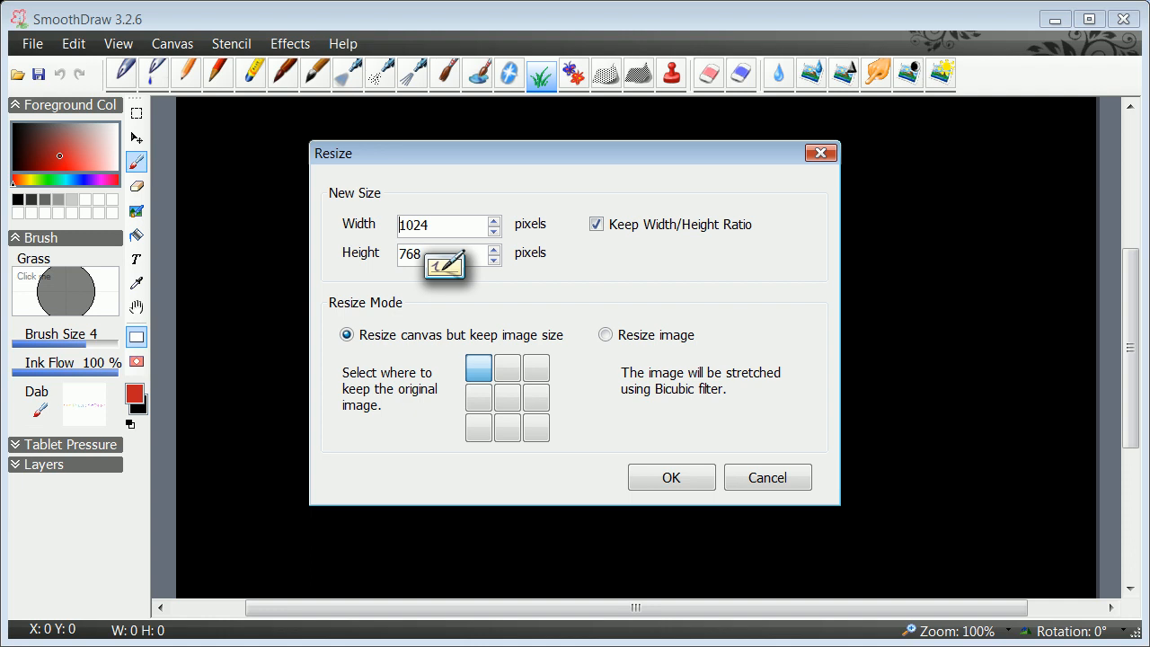
mouse_move(767, 477)
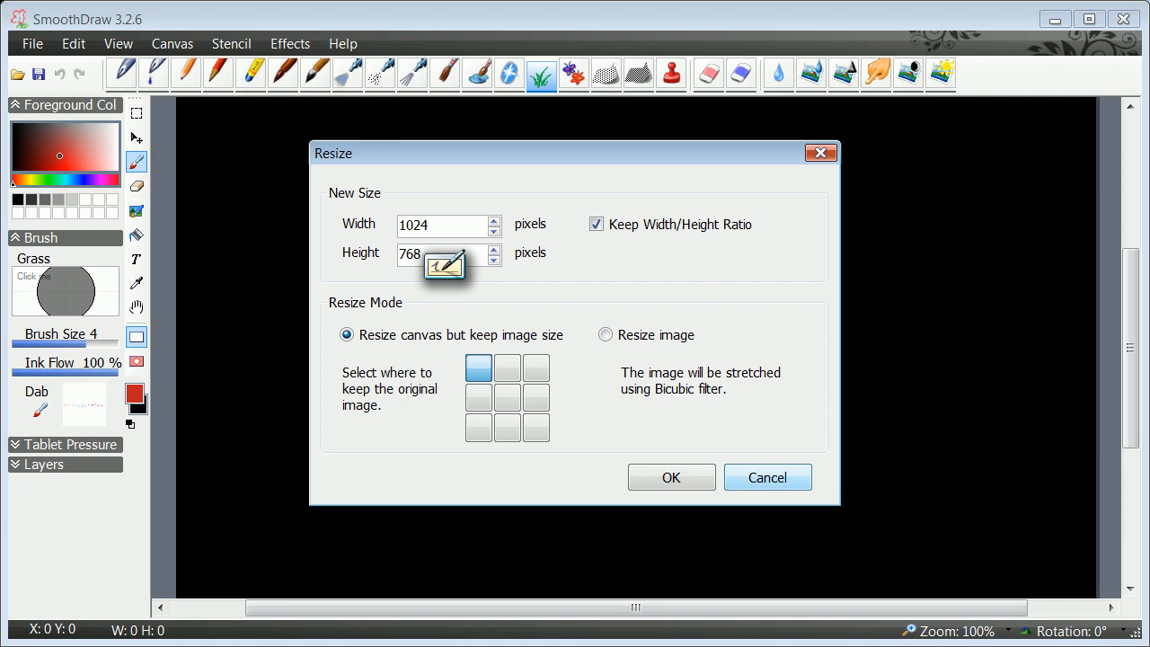
click(670, 477)
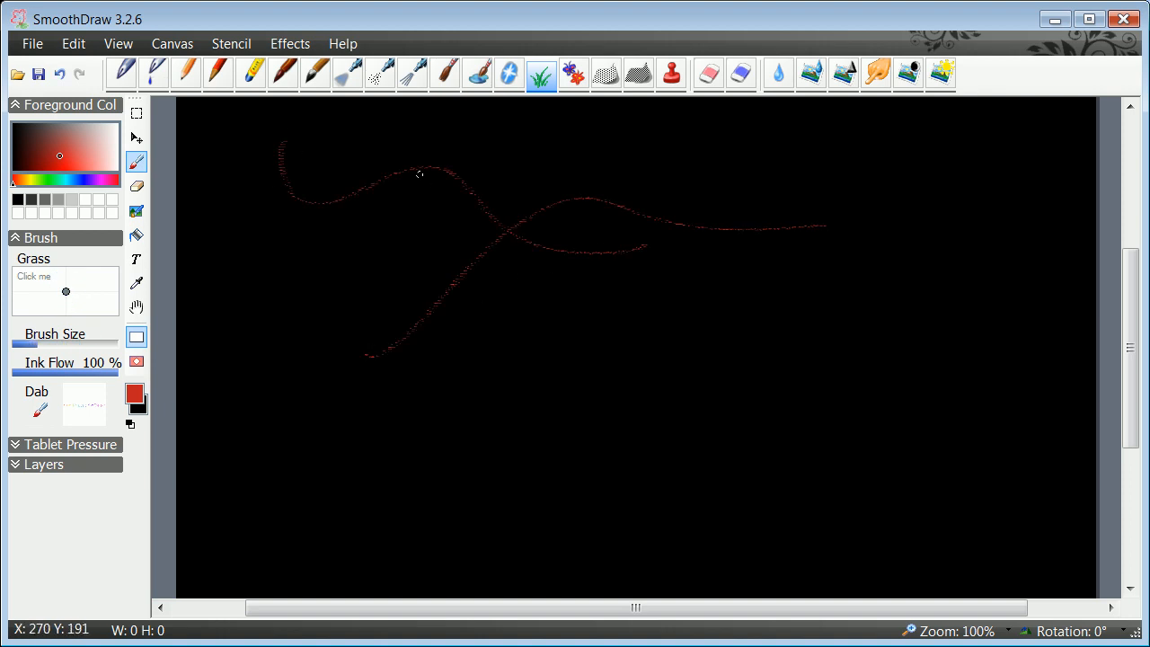
Draw two long sweeping red strokes across the upper canvas.
drag(418, 173, 760, 225)
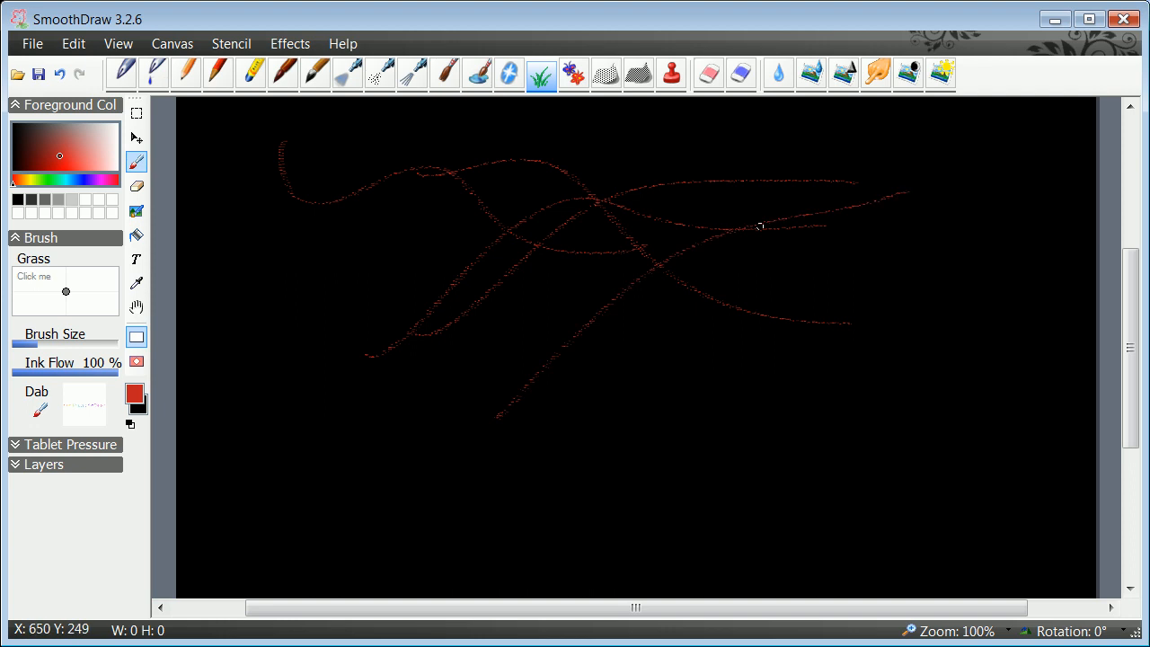
drag(377, 140, 904, 184)
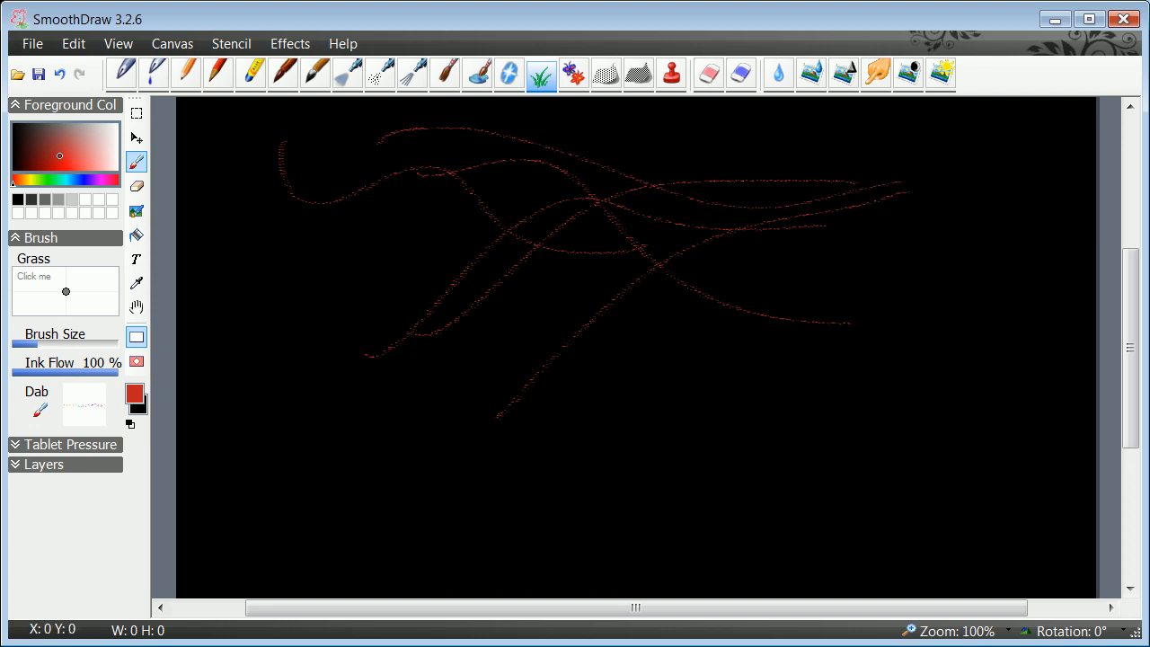
mouse_move(747, 447)
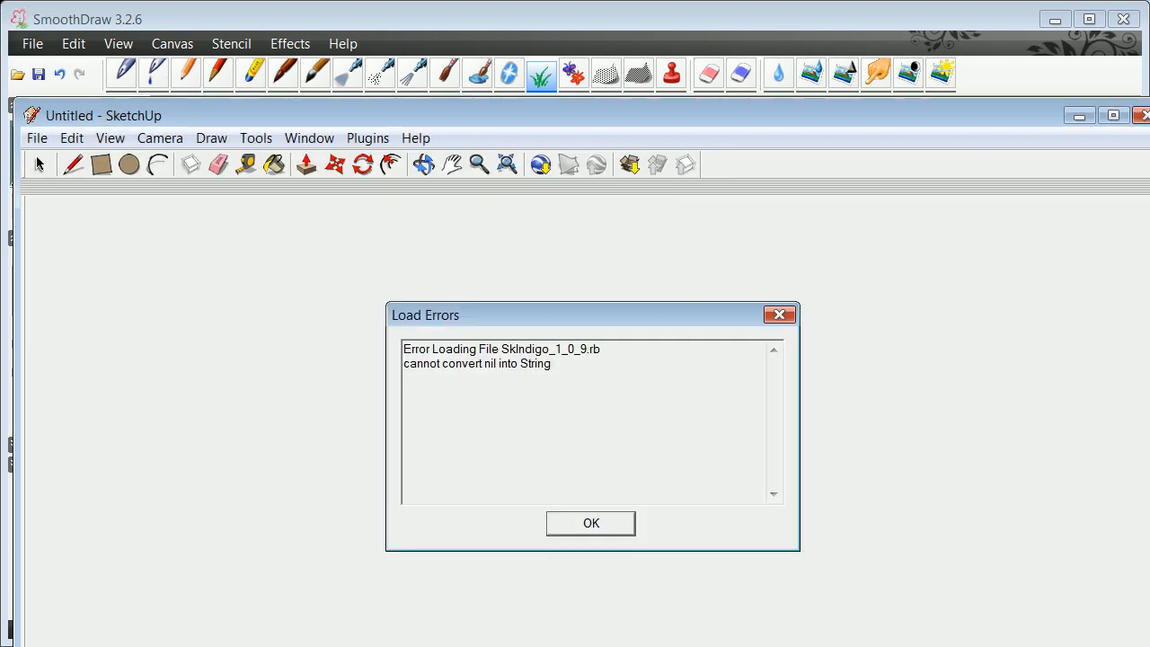
Dismiss SketchUp's load error and update page, then quit SketchUp without saving.
click(590, 523)
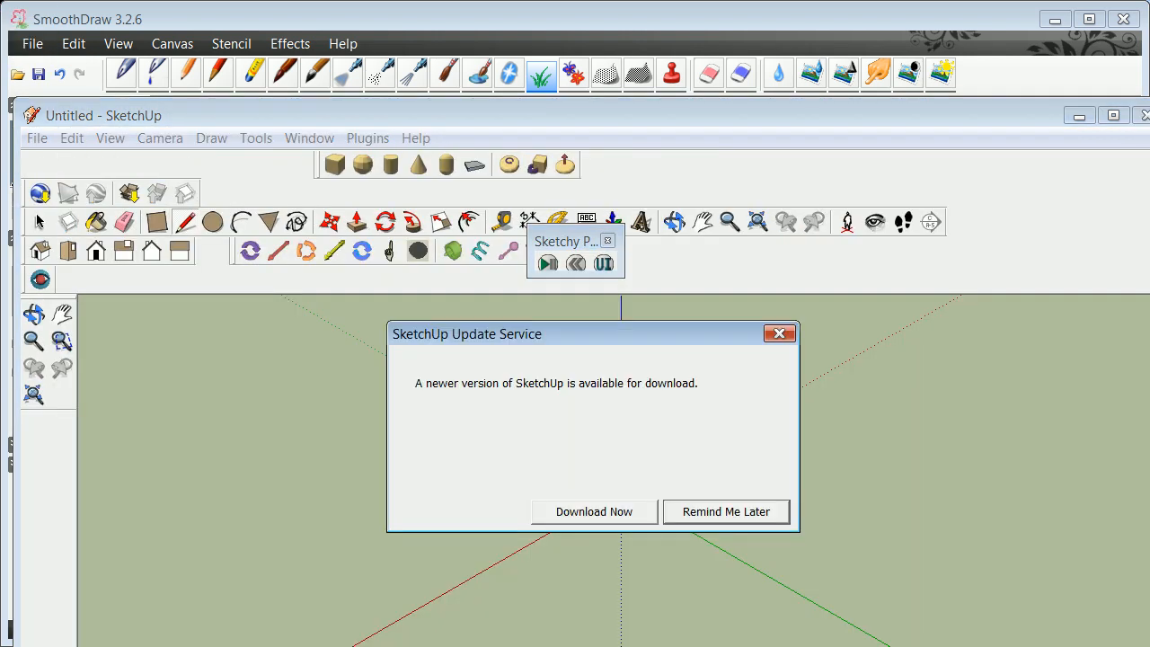
click(593, 512)
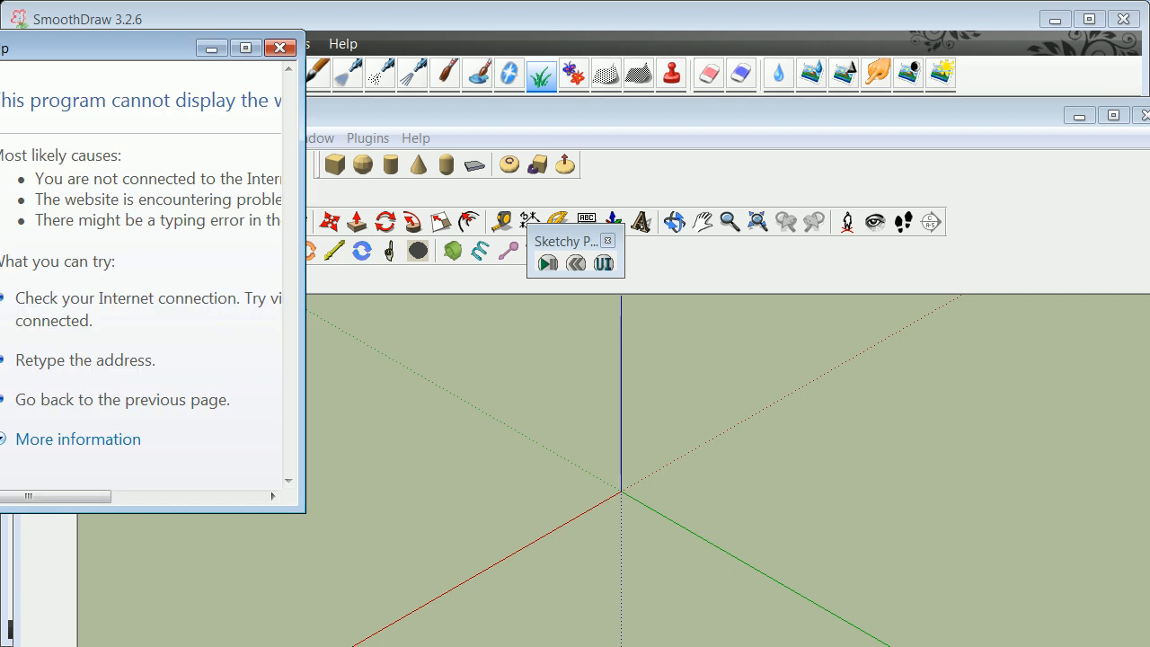
click(279, 47)
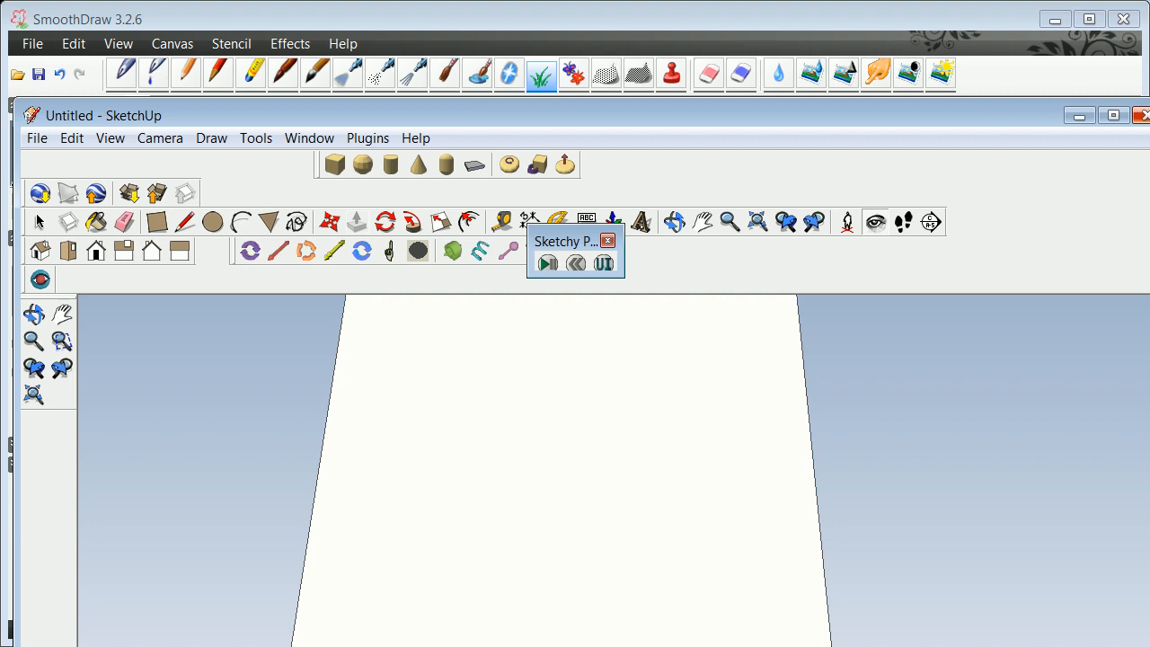
click(1145, 115)
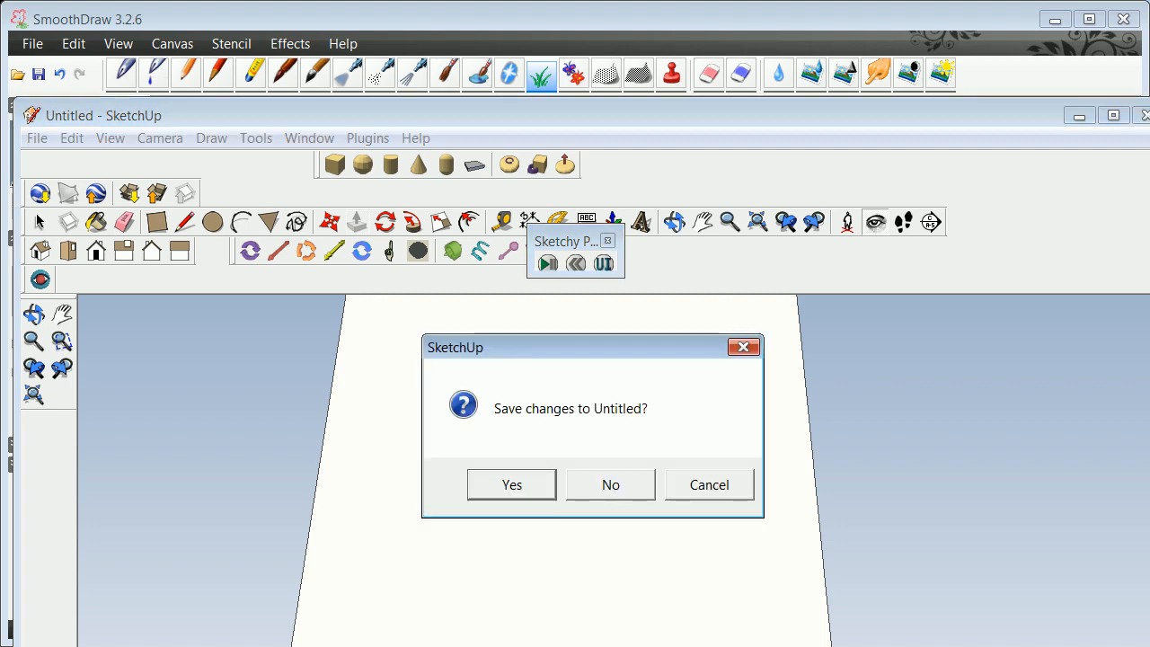
click(611, 484)
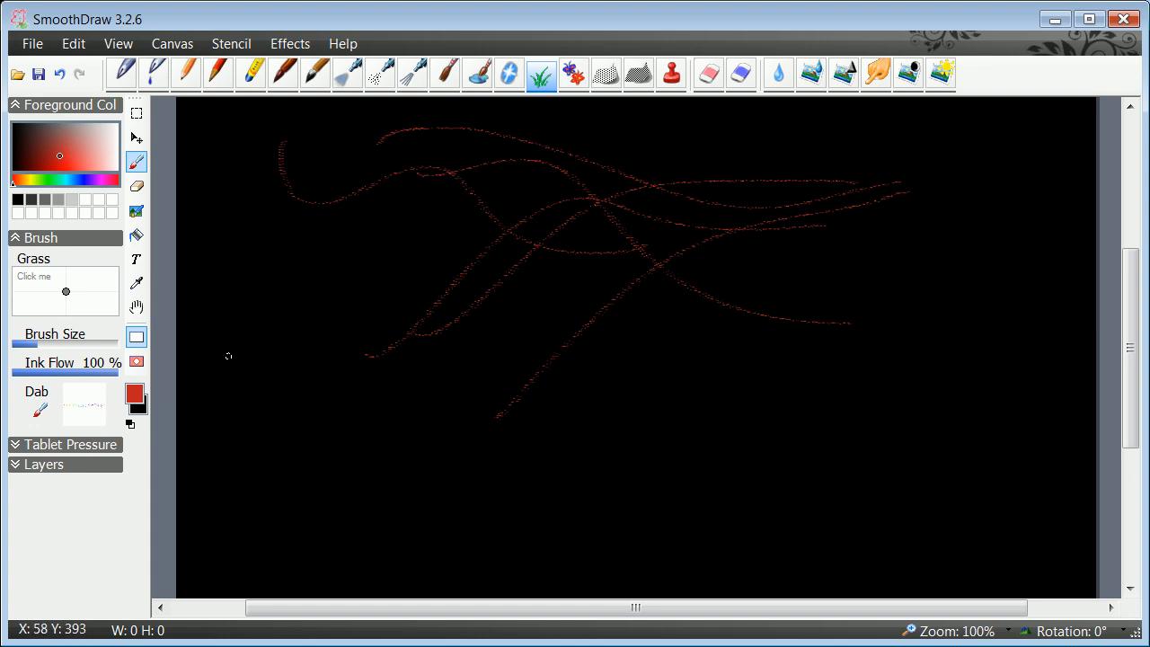
mouse_move(368, 452)
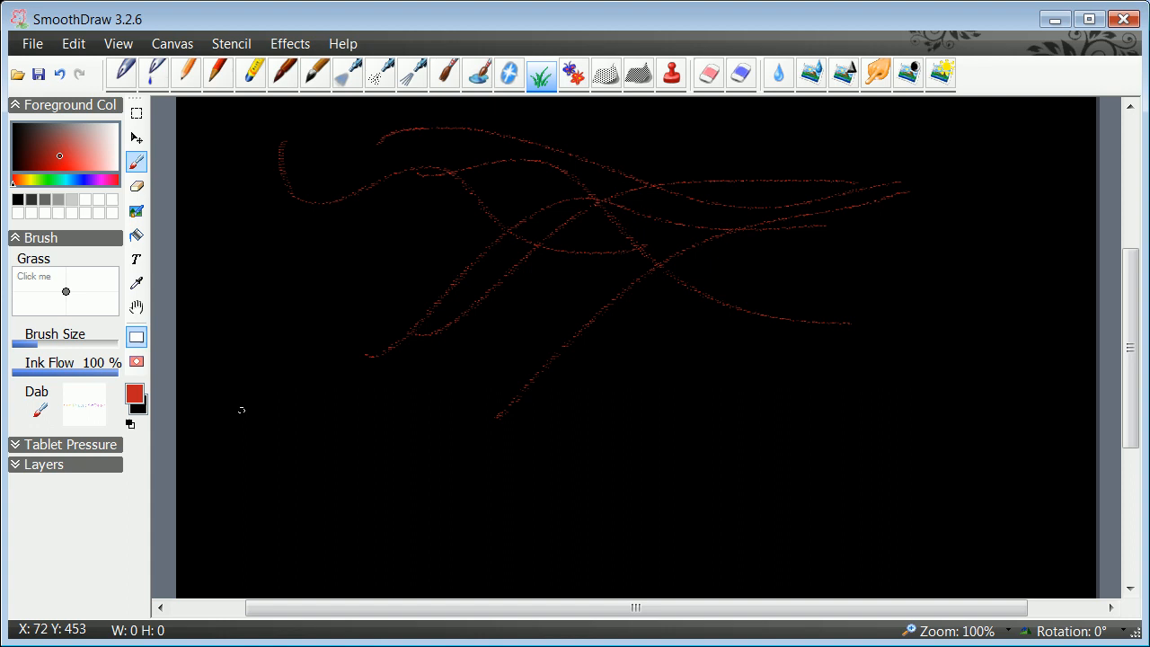
mouse_move(341, 375)
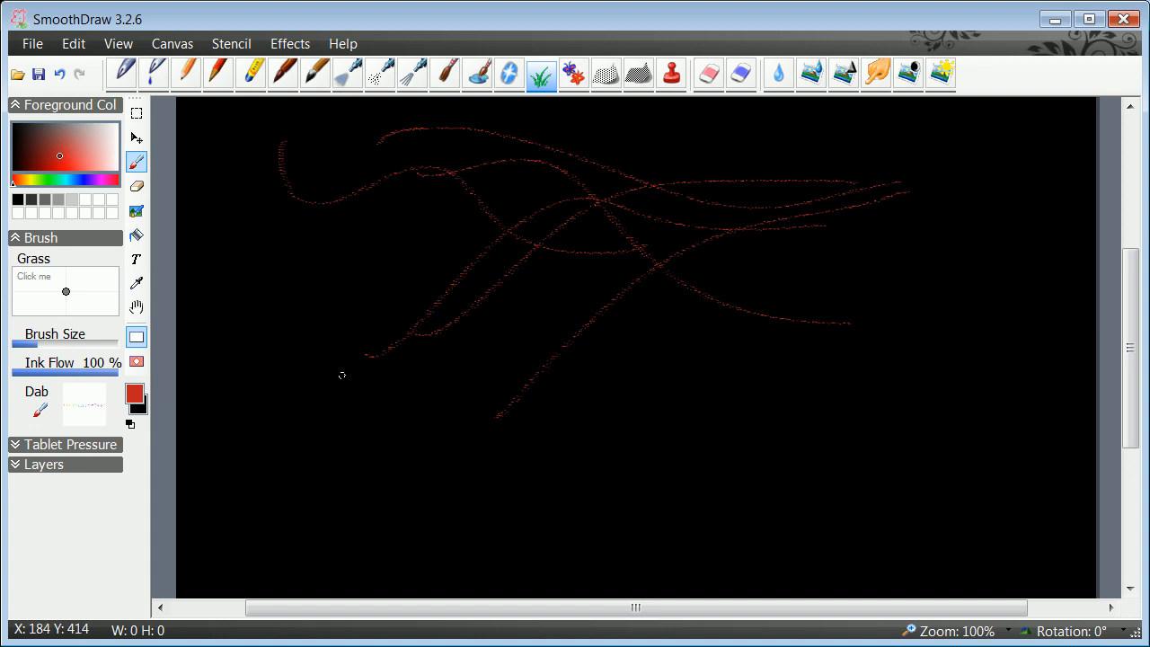
mouse_move(254, 522)
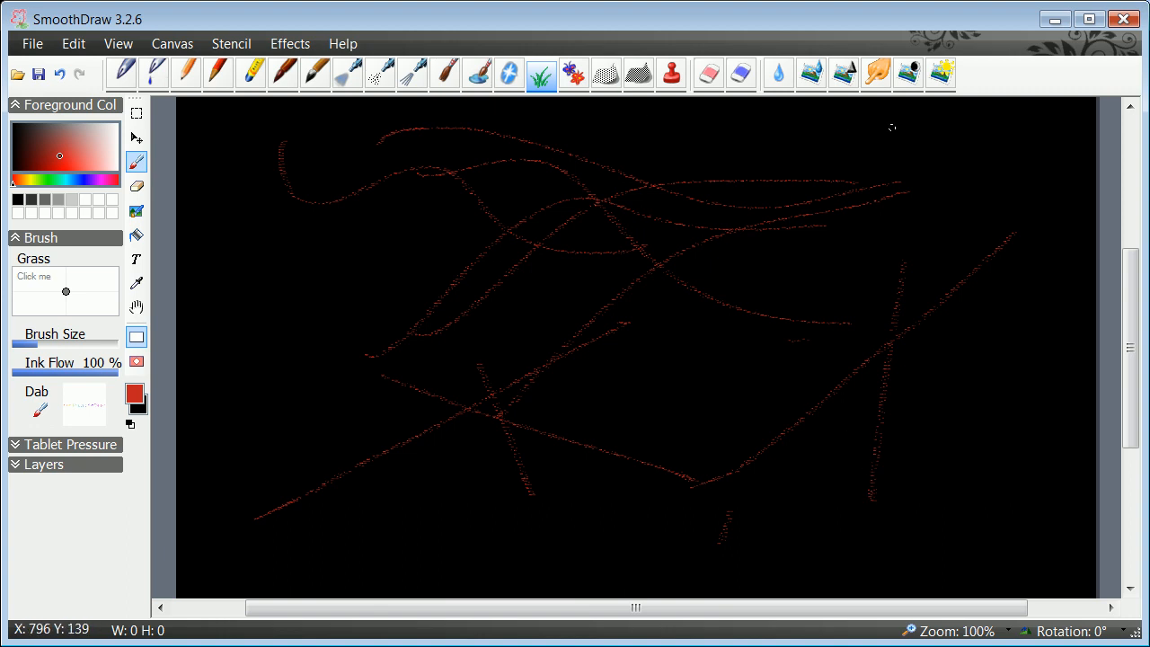
mouse_move(321, 281)
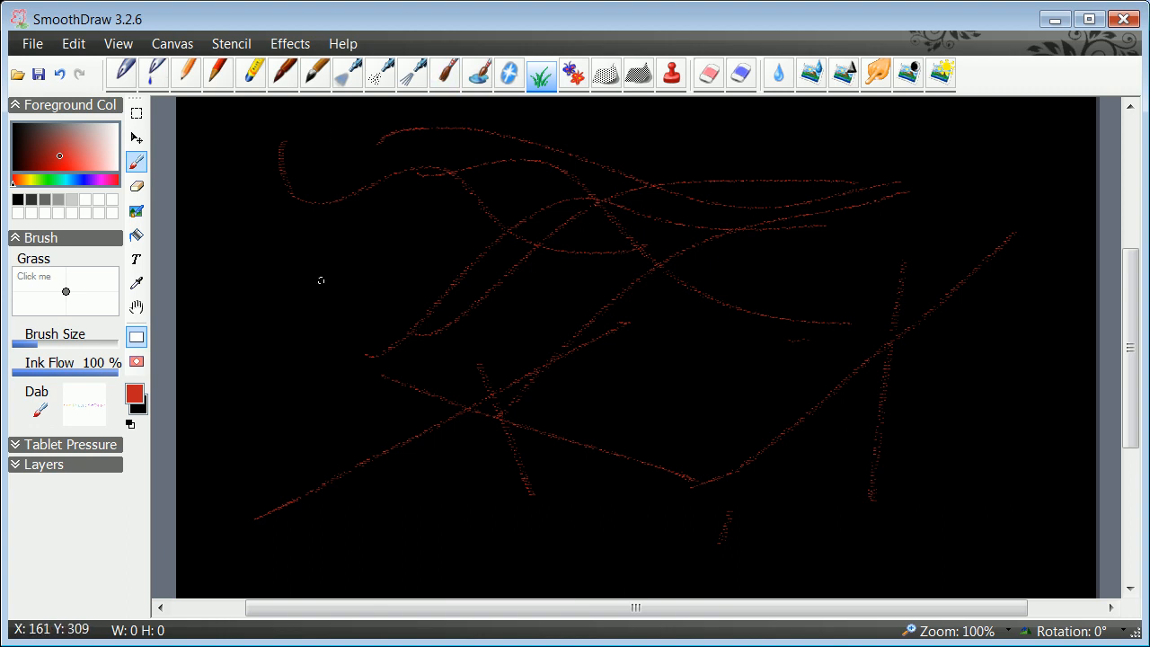
mouse_move(318, 583)
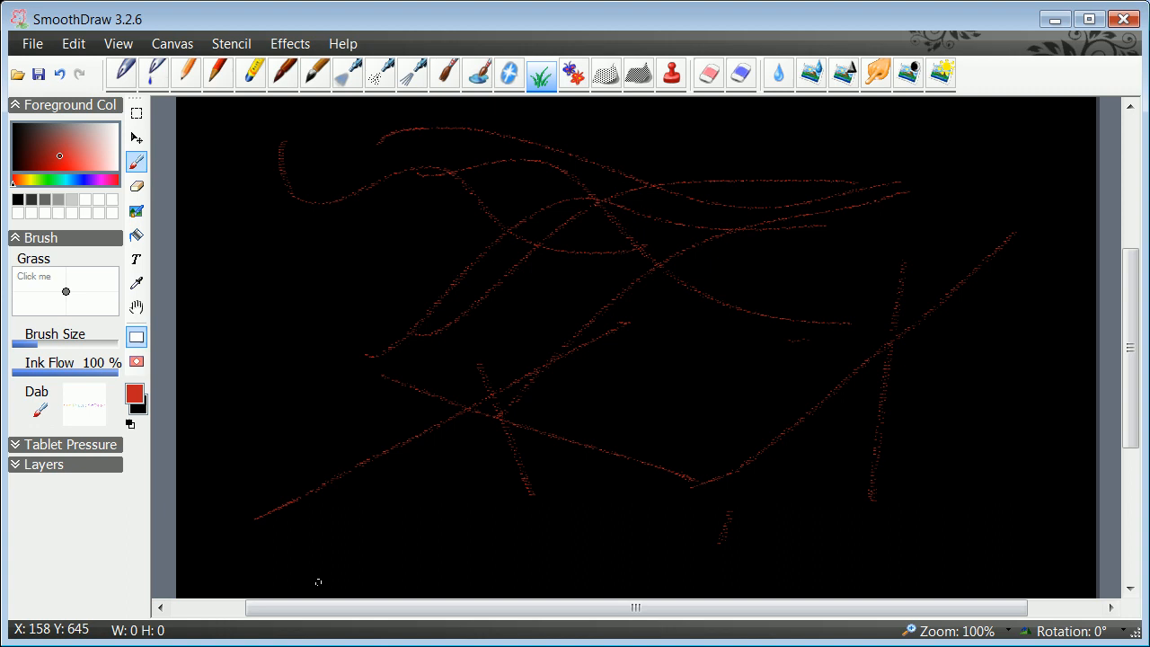